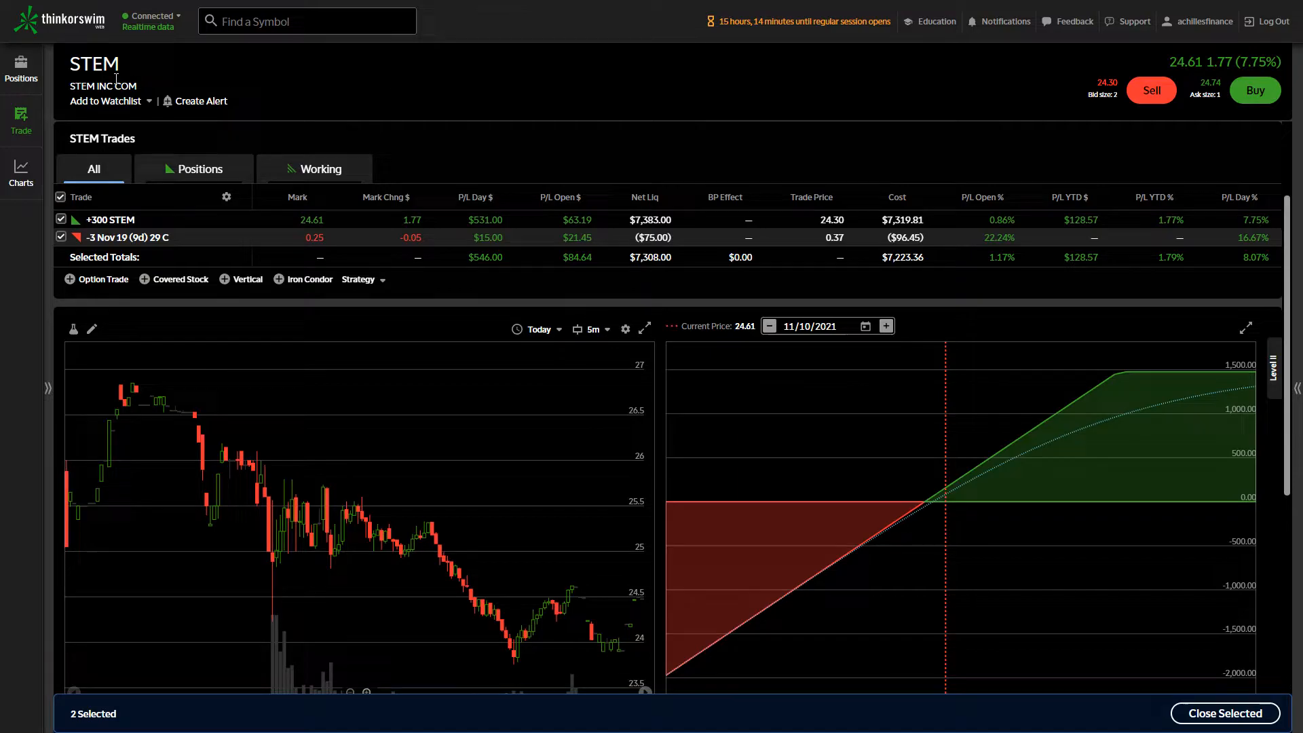
{"action": "mouse_move", "coordinate": [755, 97]}
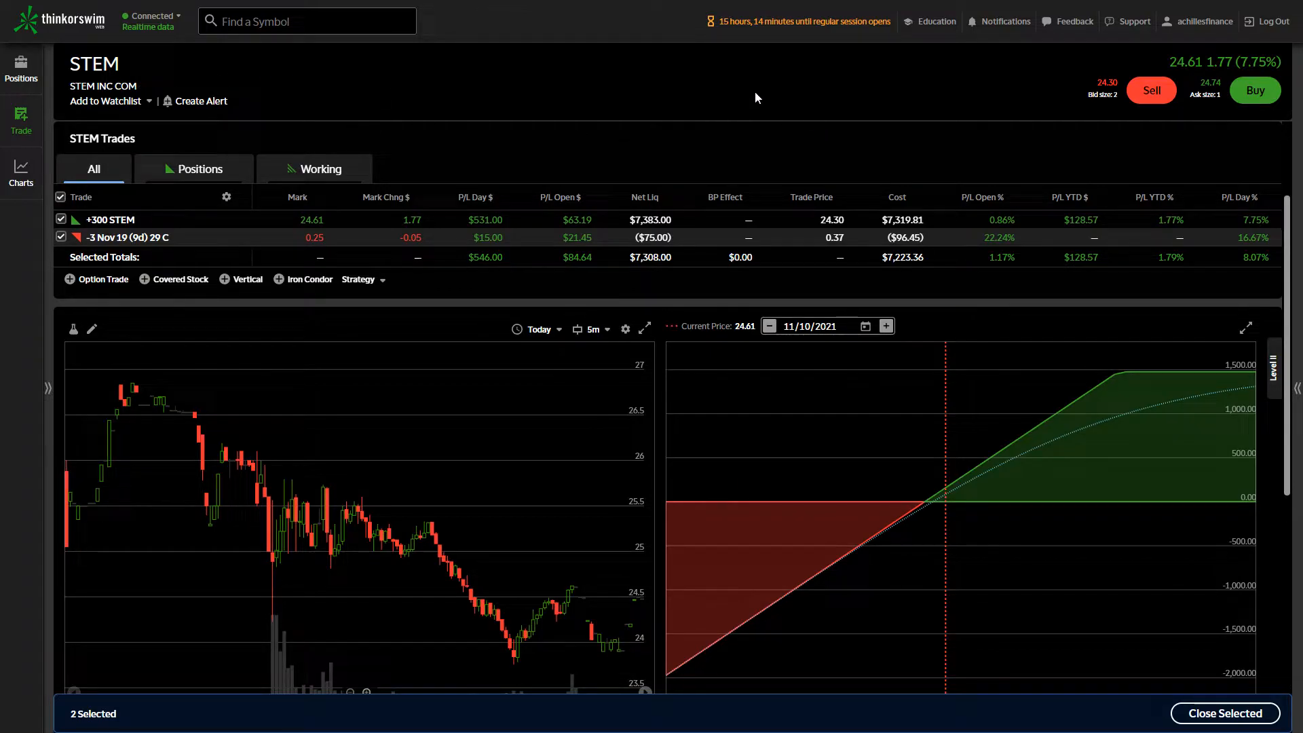
{"action": "mouse_move", "coordinate": [686, 105]}
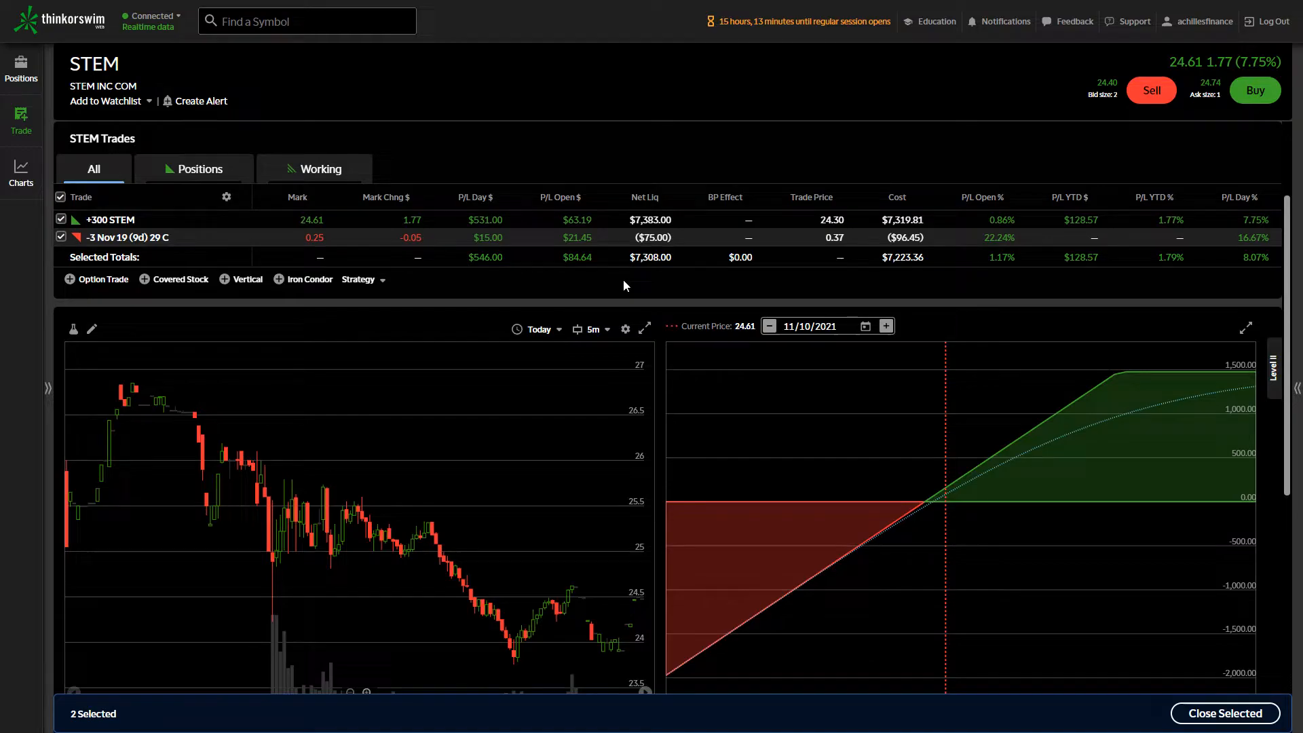
- Read the STEM covered call's P/L across prices 20–31, about +$1,477 at 31.16
{"action": "left_click", "coordinate": [111, 219]}
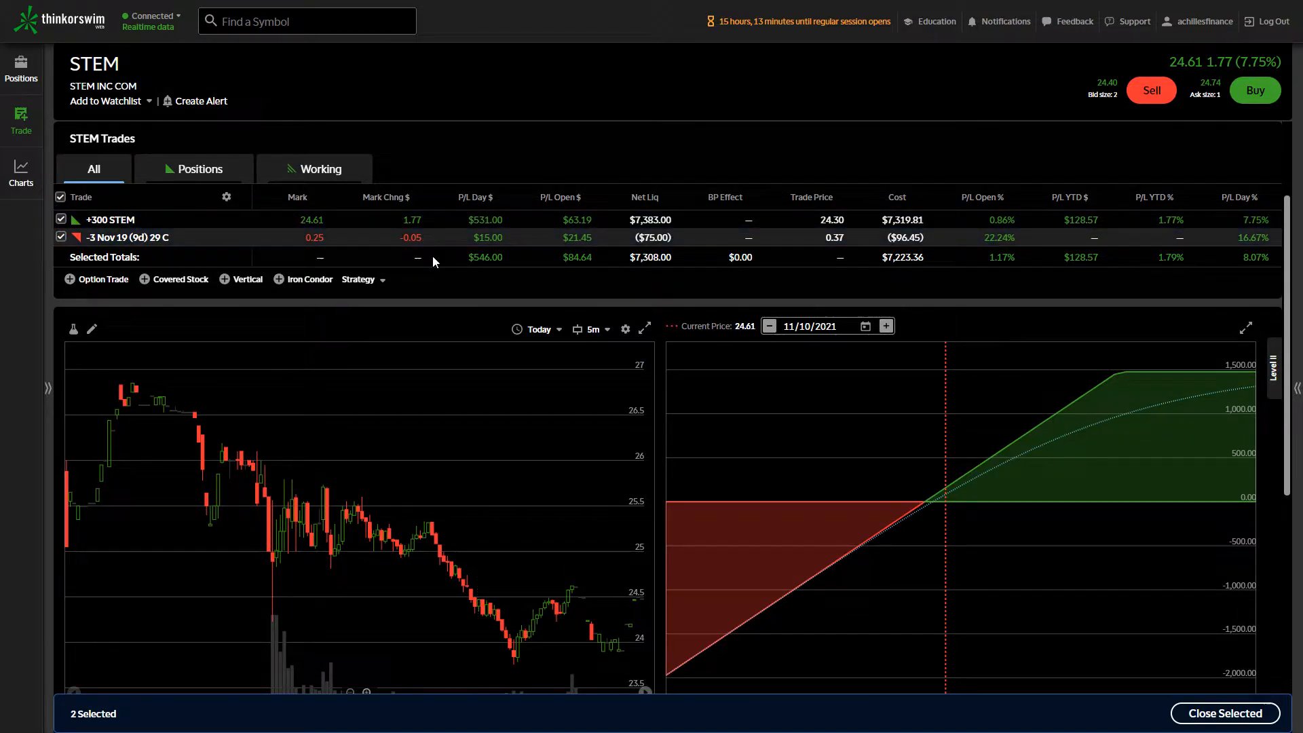
{"action": "mouse_move", "coordinate": [611, 300]}
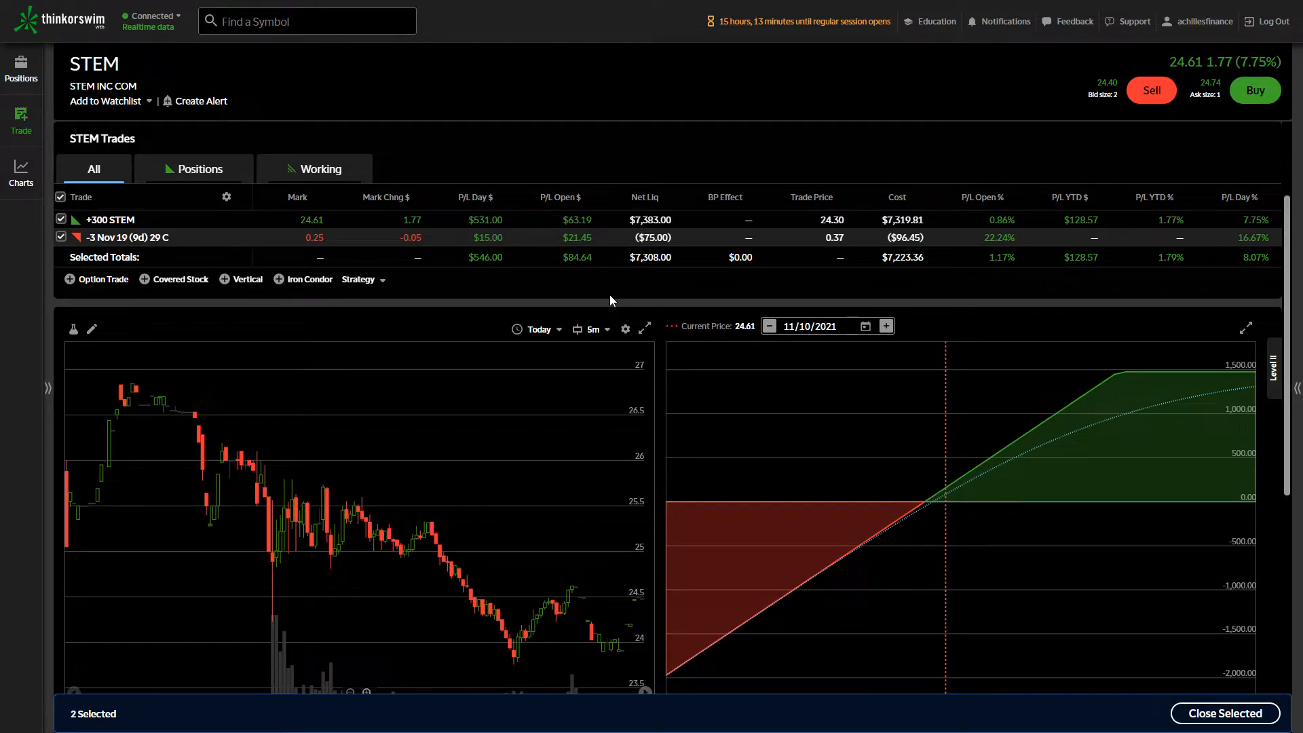
{"action": "mouse_move", "coordinate": [602, 303]}
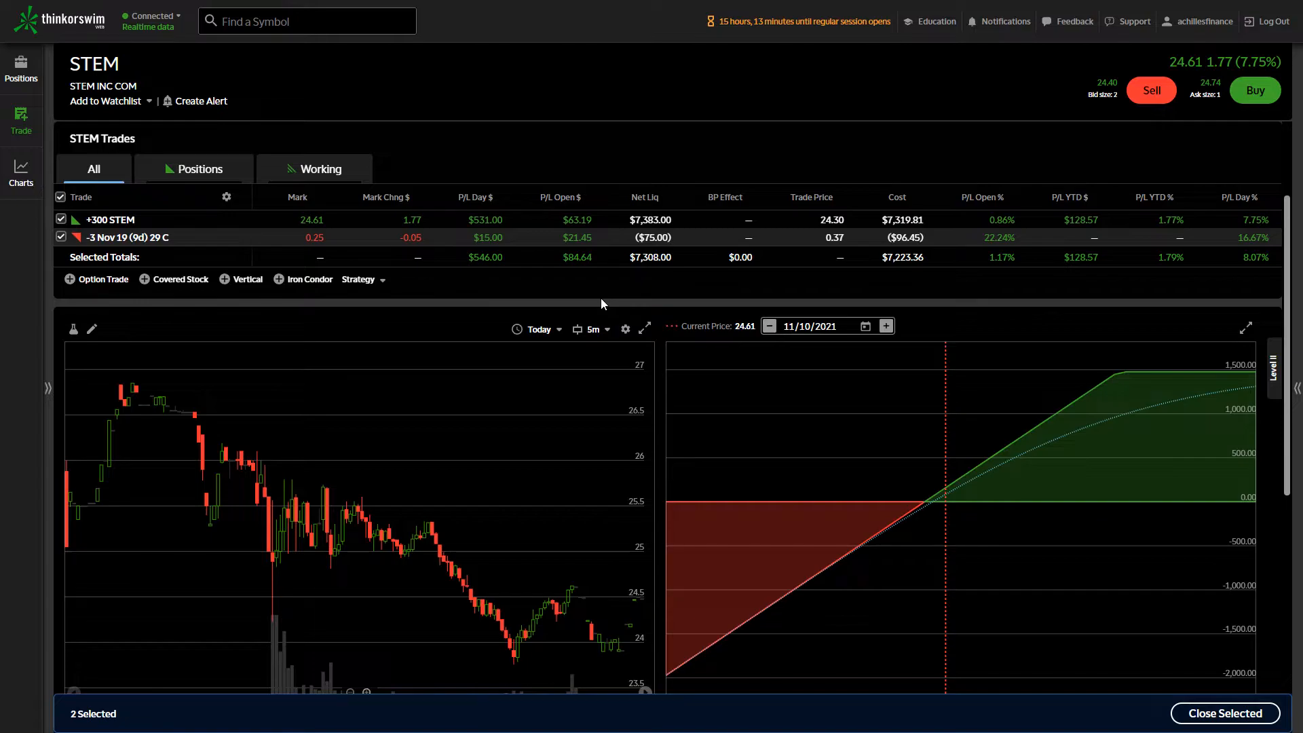
{"action": "mouse_move", "coordinate": [599, 294]}
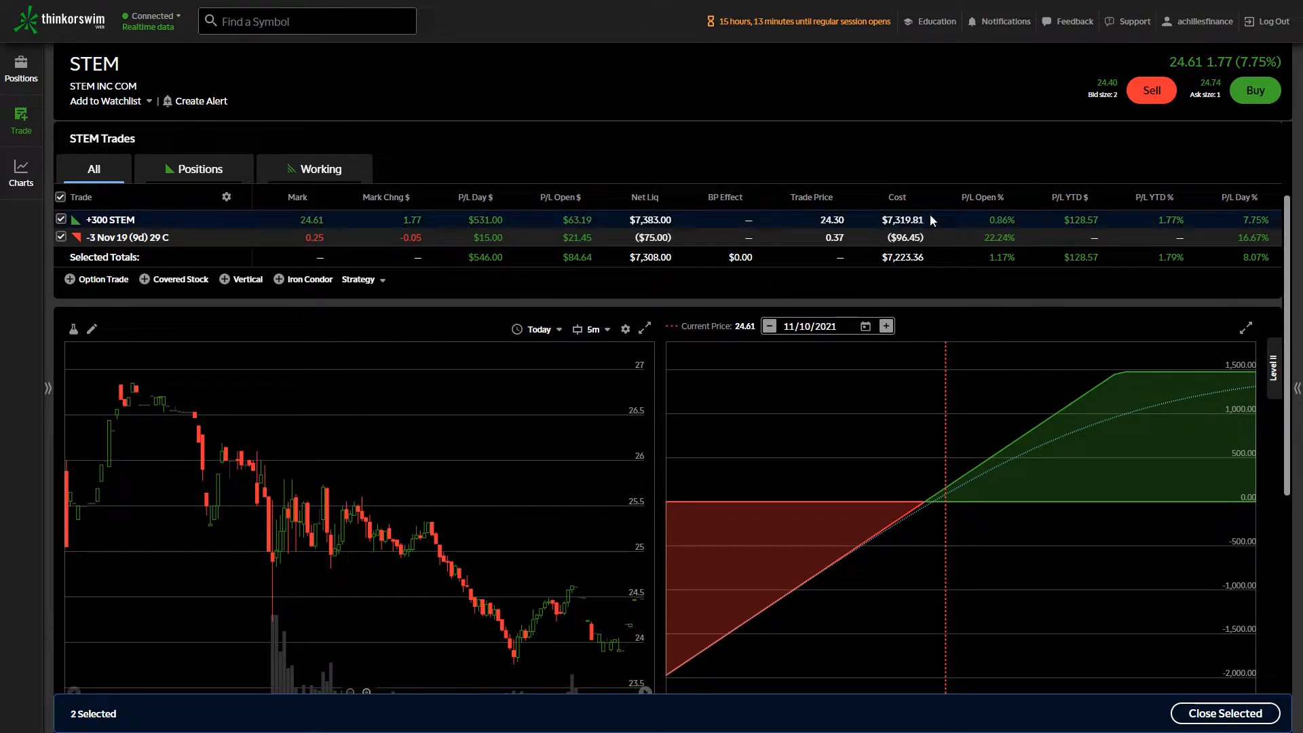
{"action": "mouse_move", "coordinate": [907, 233]}
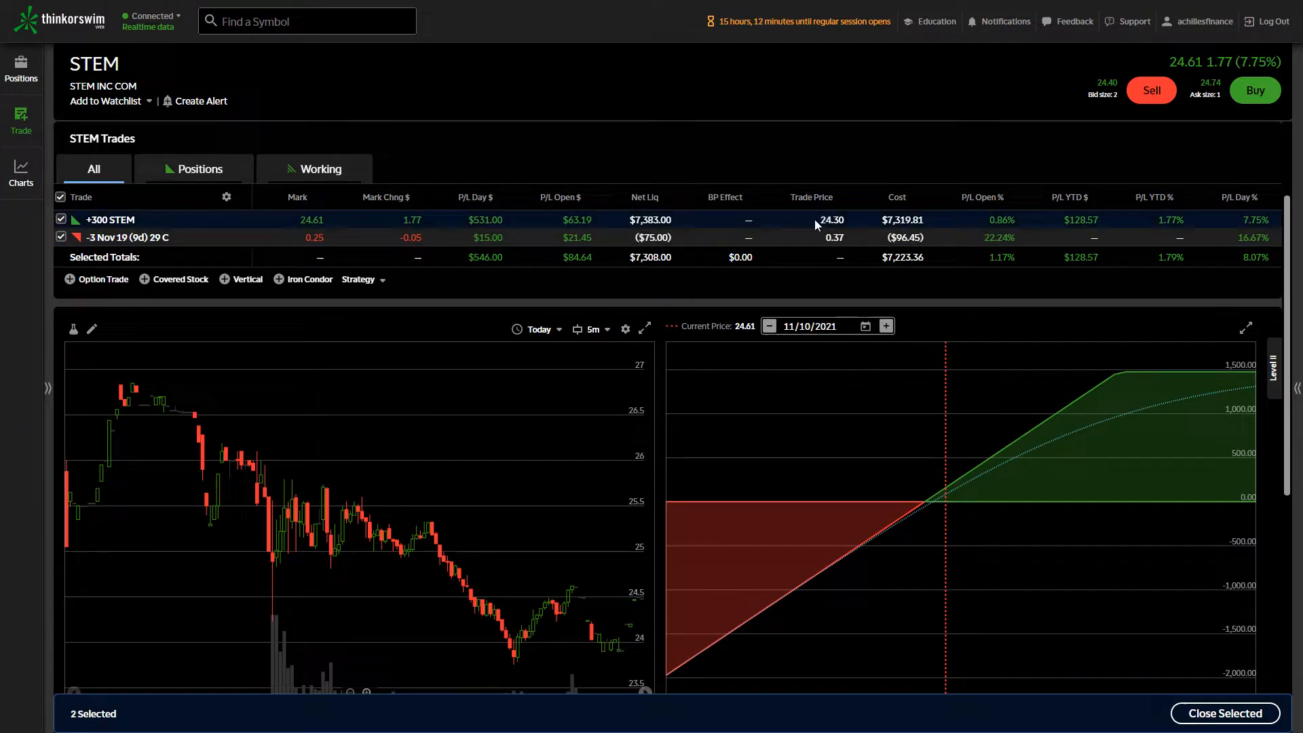
{"action": "mouse_move", "coordinate": [661, 296]}
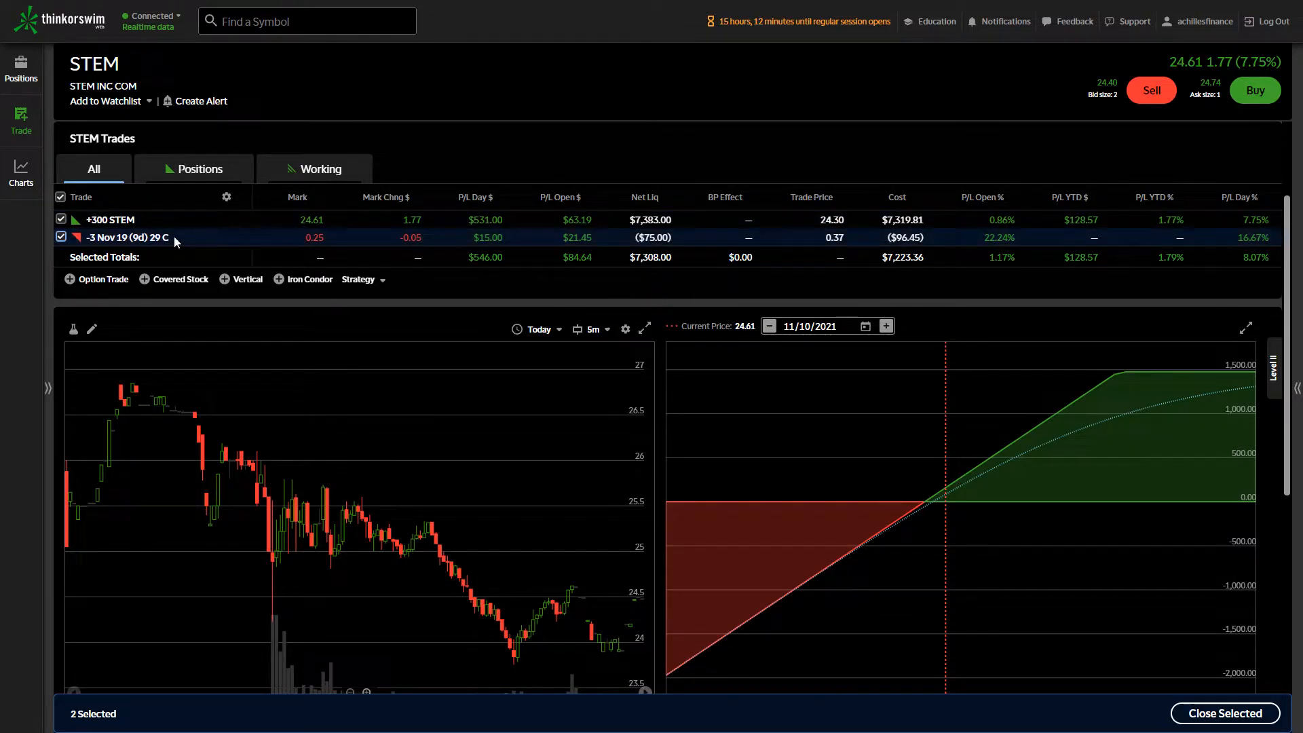
{"action": "mouse_move", "coordinate": [149, 241]}
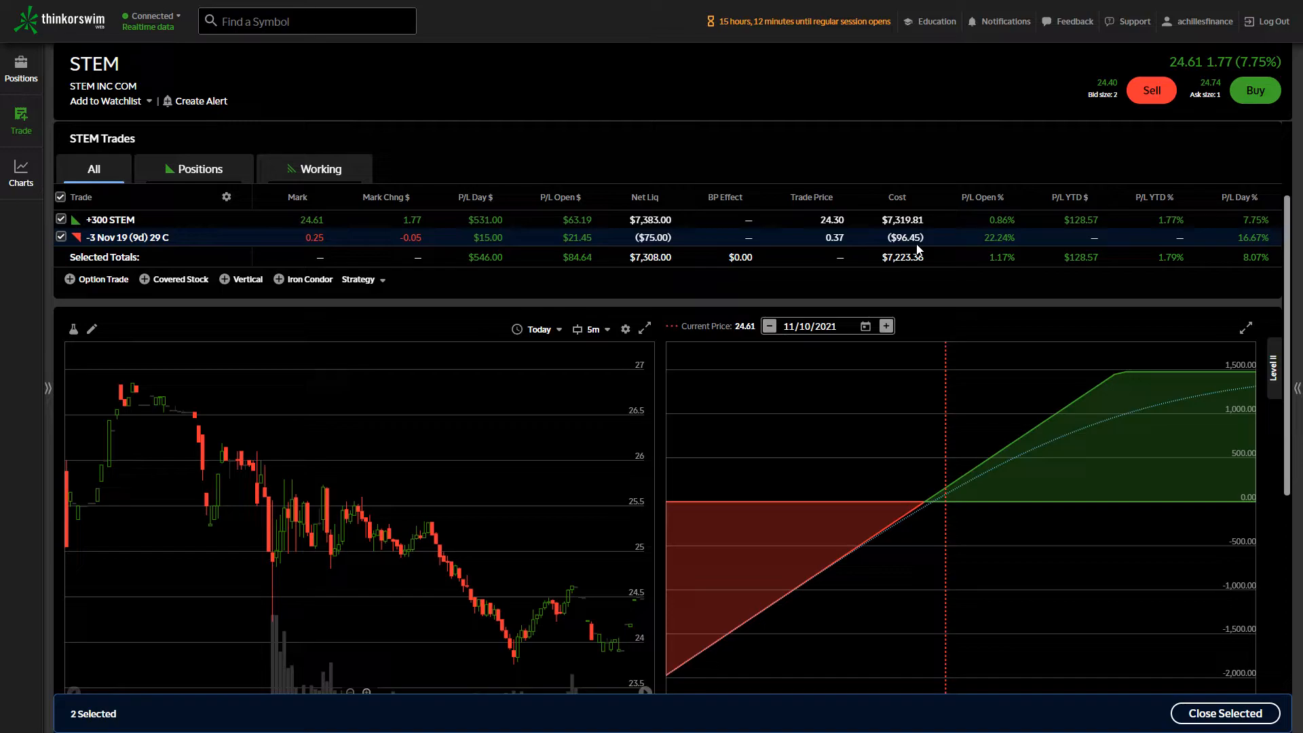
{"action": "mouse_move", "coordinate": [221, 496]}
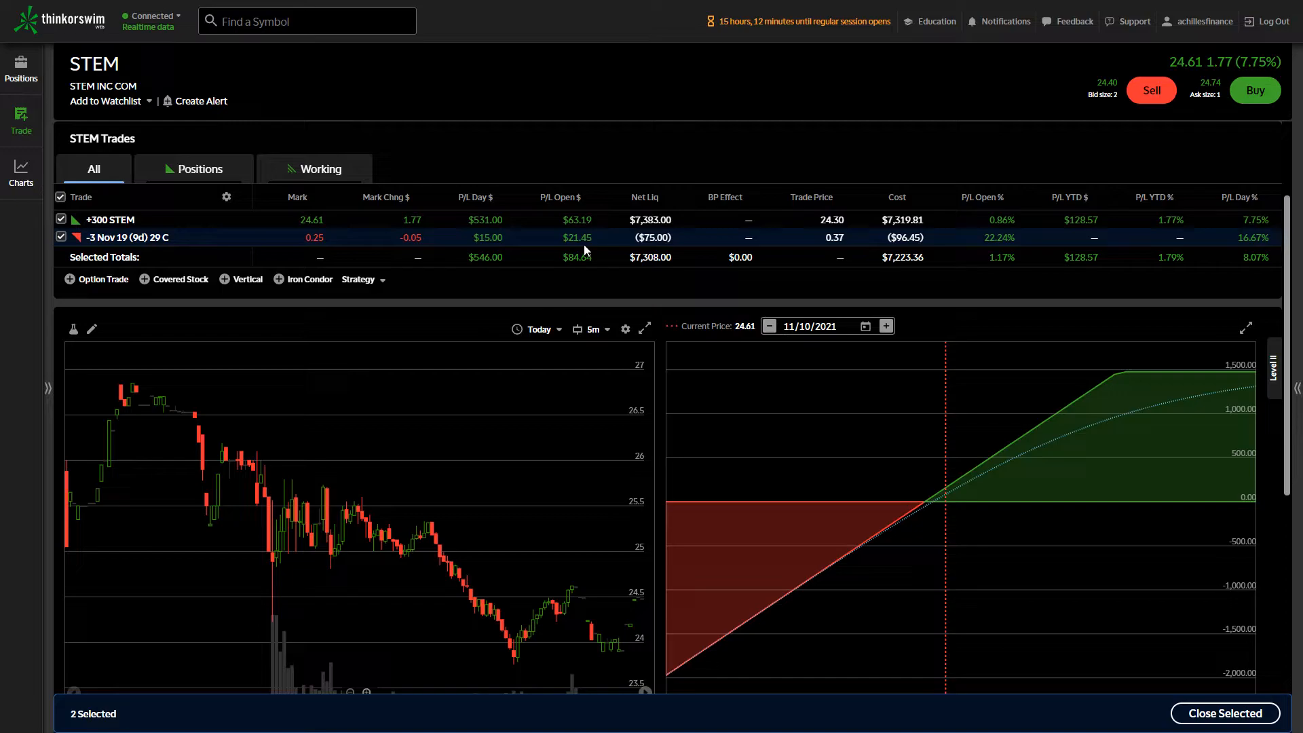
{"action": "mouse_move", "coordinate": [758, 245]}
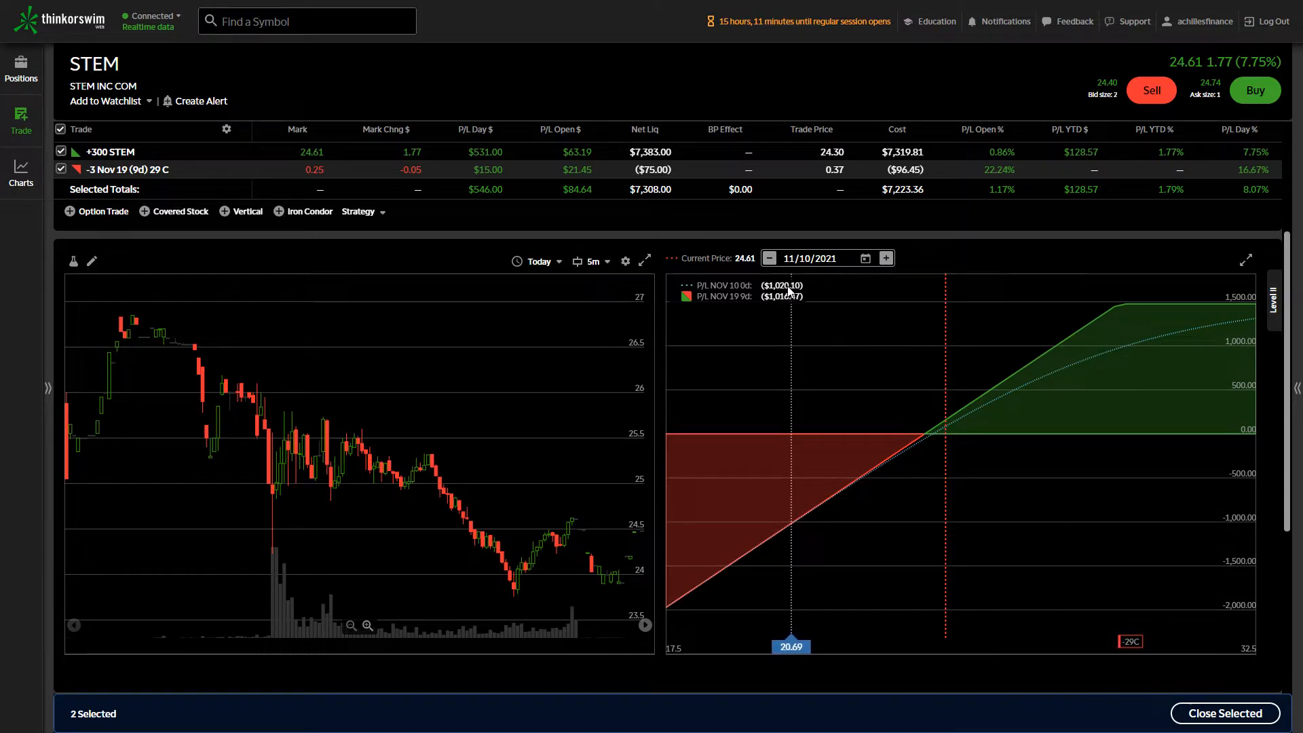
{"action": "left_click_drag", "start_coordinate": [790, 647], "coordinate": [826, 647]}
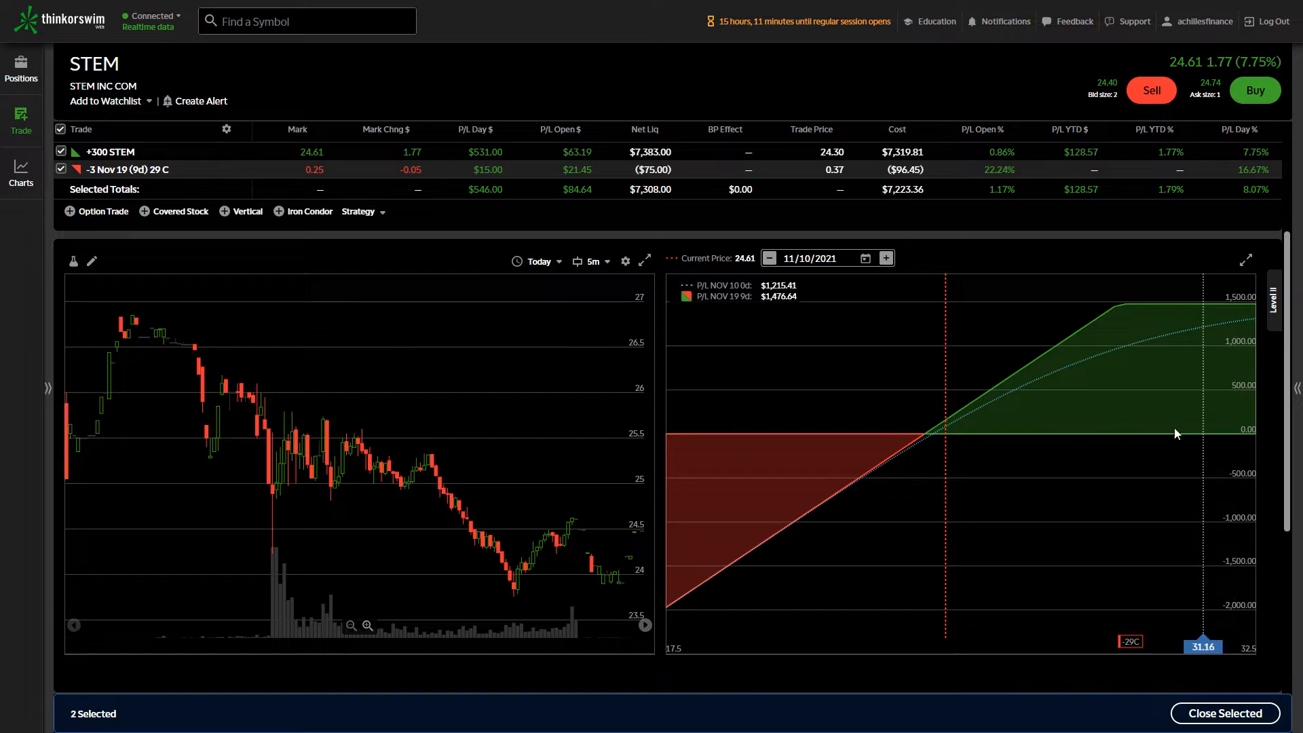
{"action": "mouse_move", "coordinate": [926, 481]}
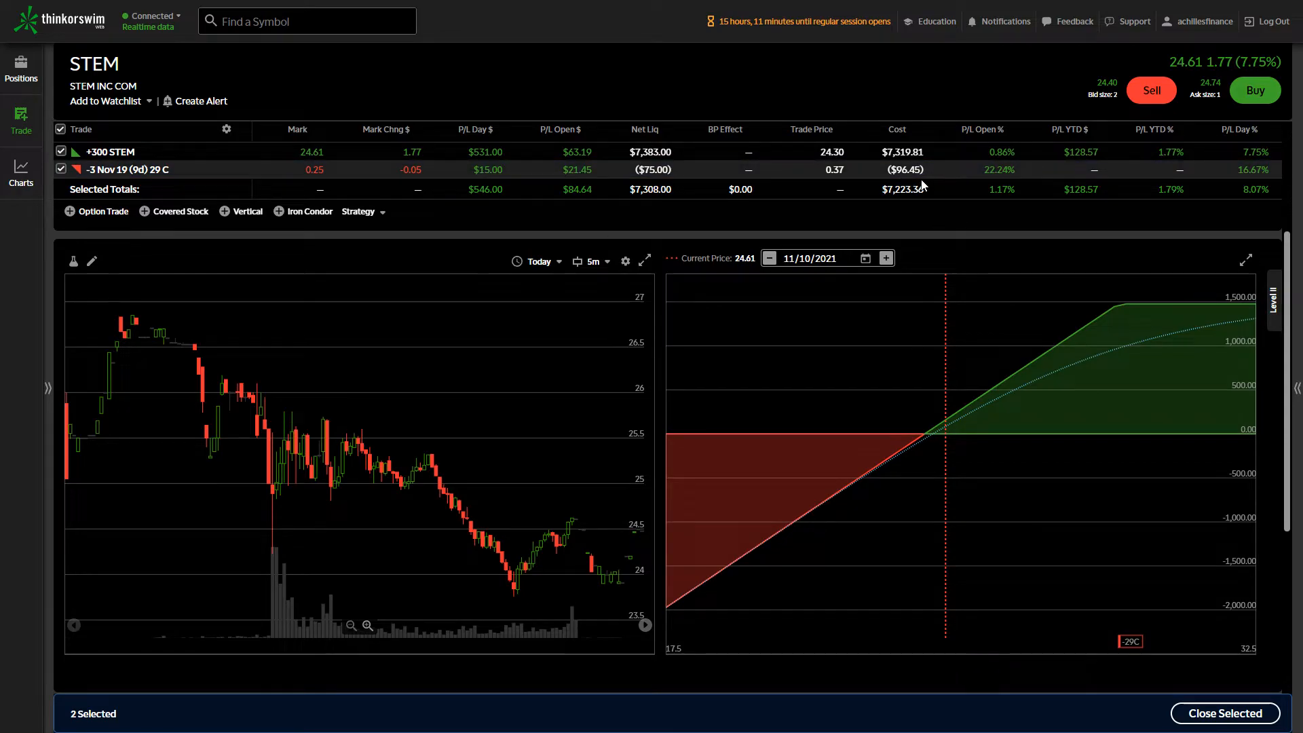
{"action": "mouse_move", "coordinate": [1074, 256]}
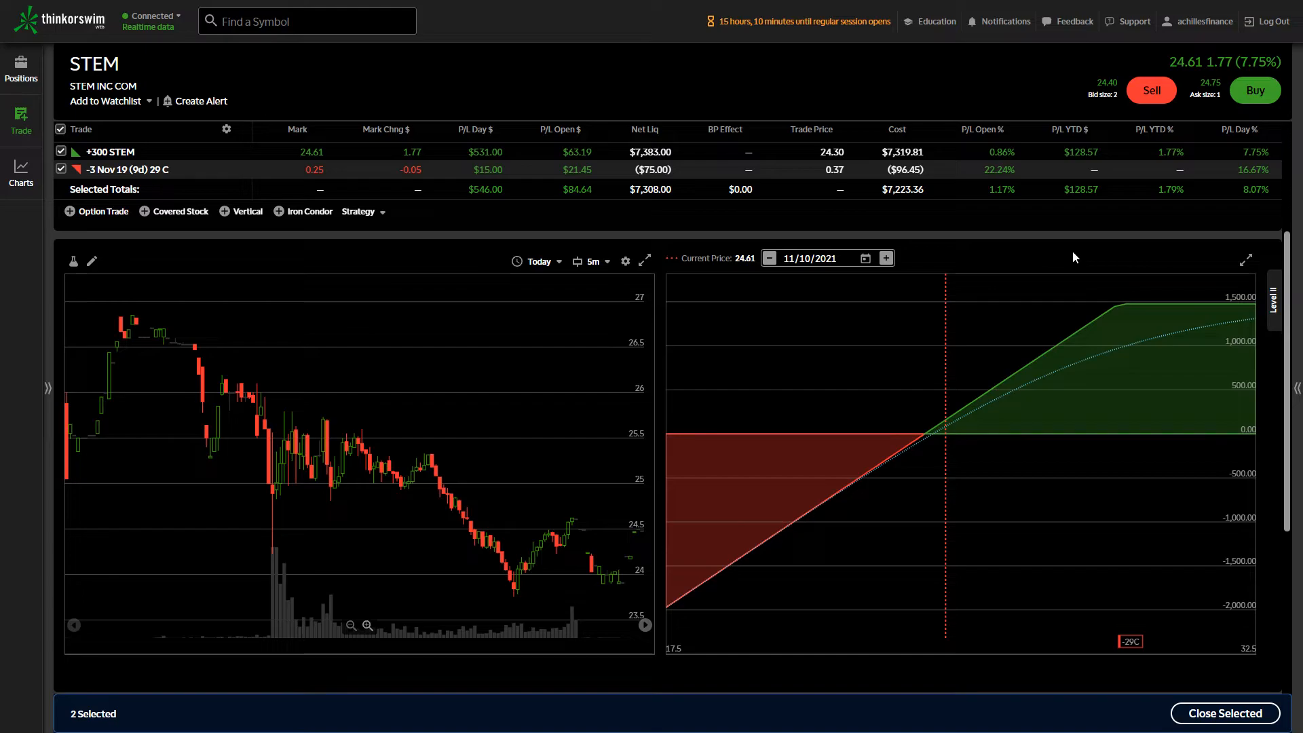
{"action": "mouse_move", "coordinate": [391, 133]}
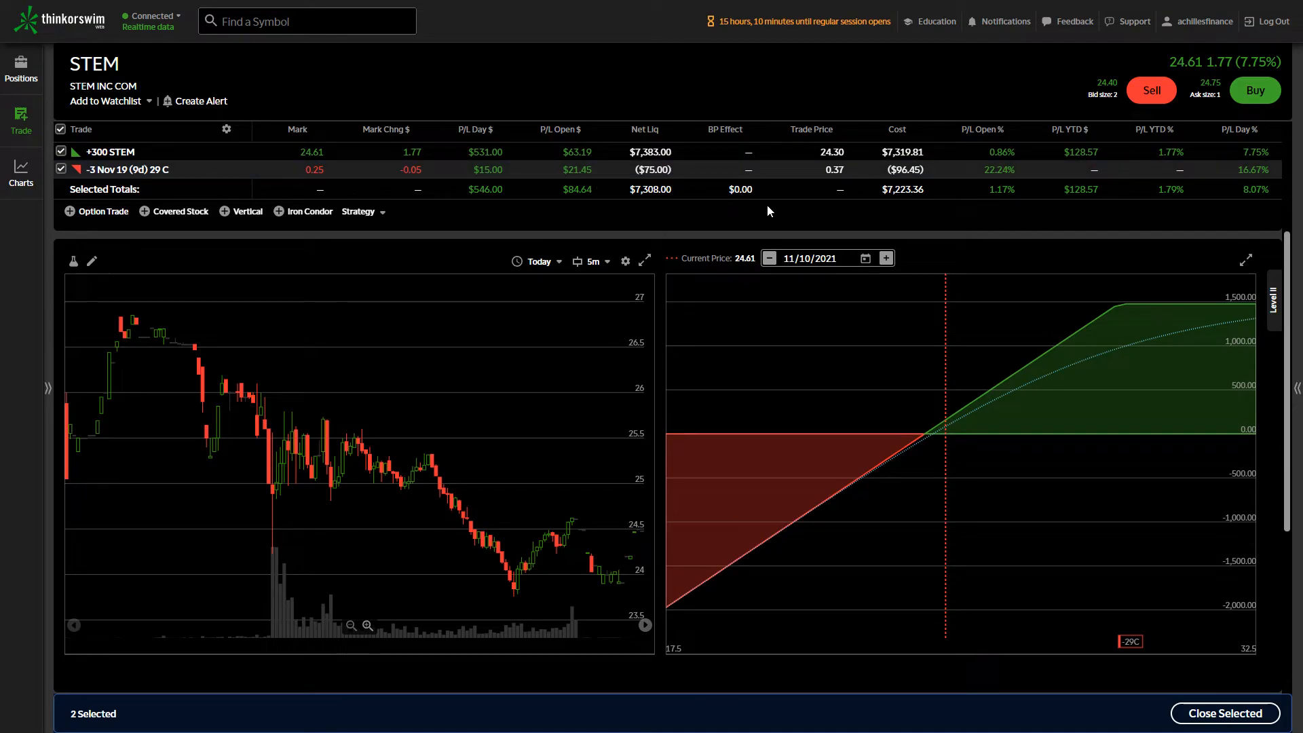
{"action": "mouse_move", "coordinate": [677, 228]}
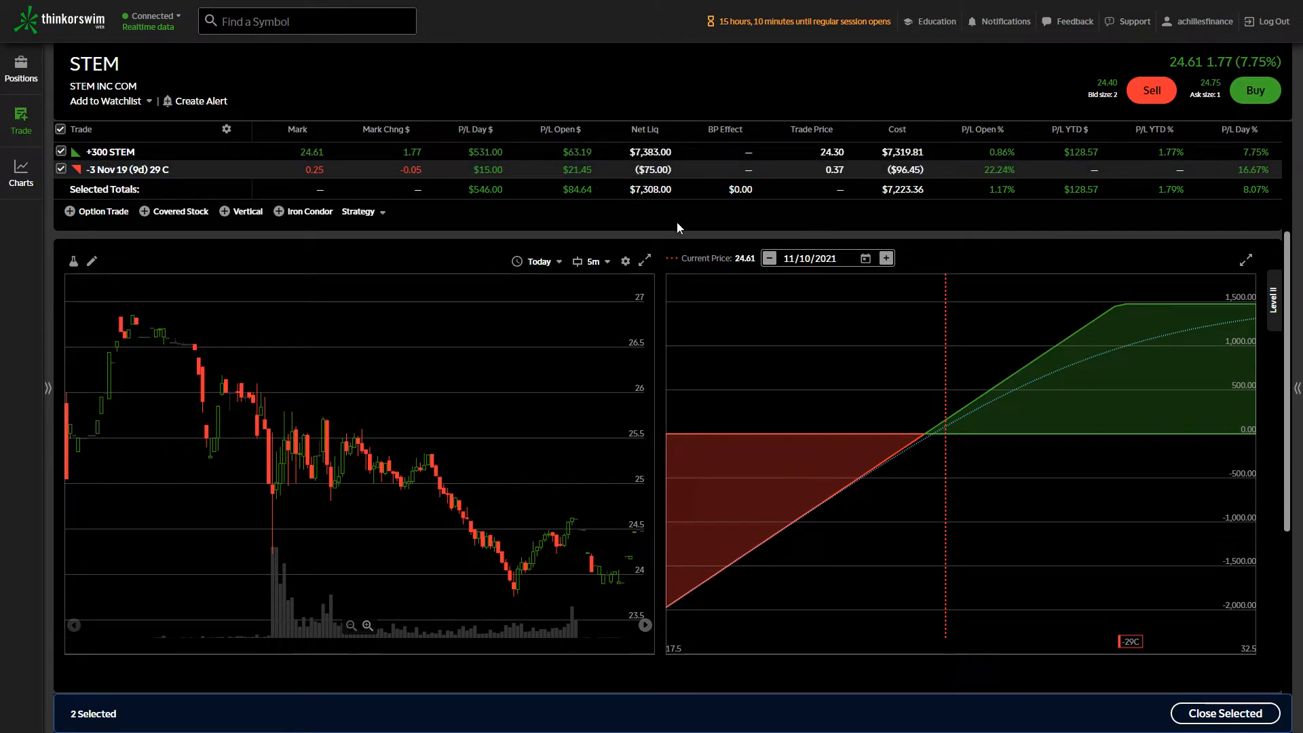
{"action": "mouse_move", "coordinate": [672, 230]}
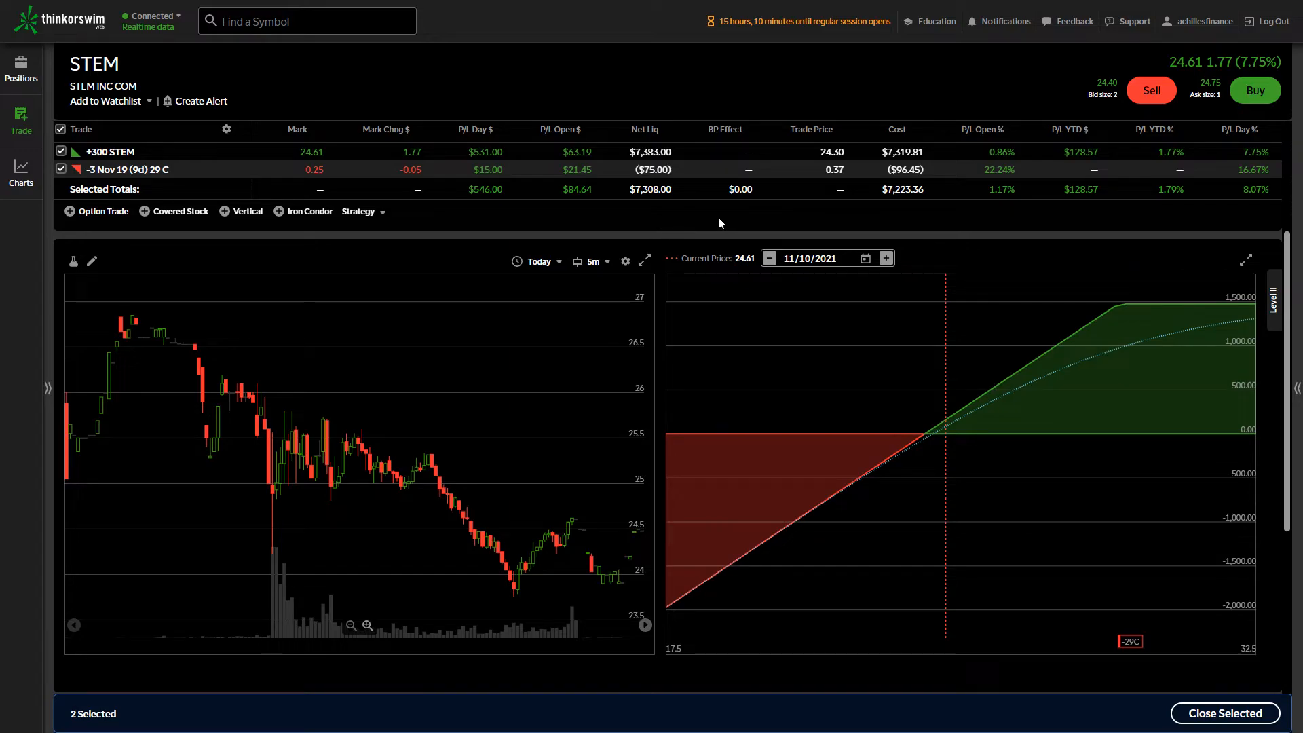
{"action": "mouse_move", "coordinate": [942, 190]}
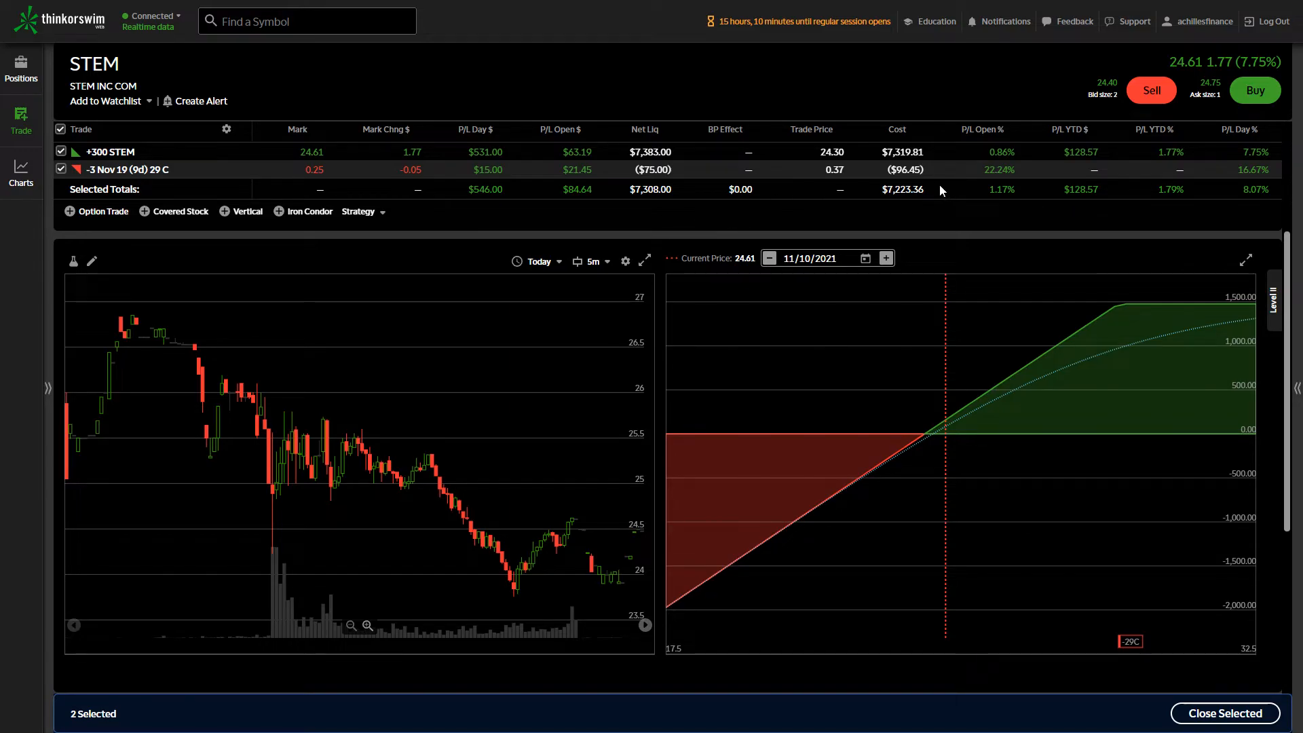
{"action": "mouse_move", "coordinate": [681, 250]}
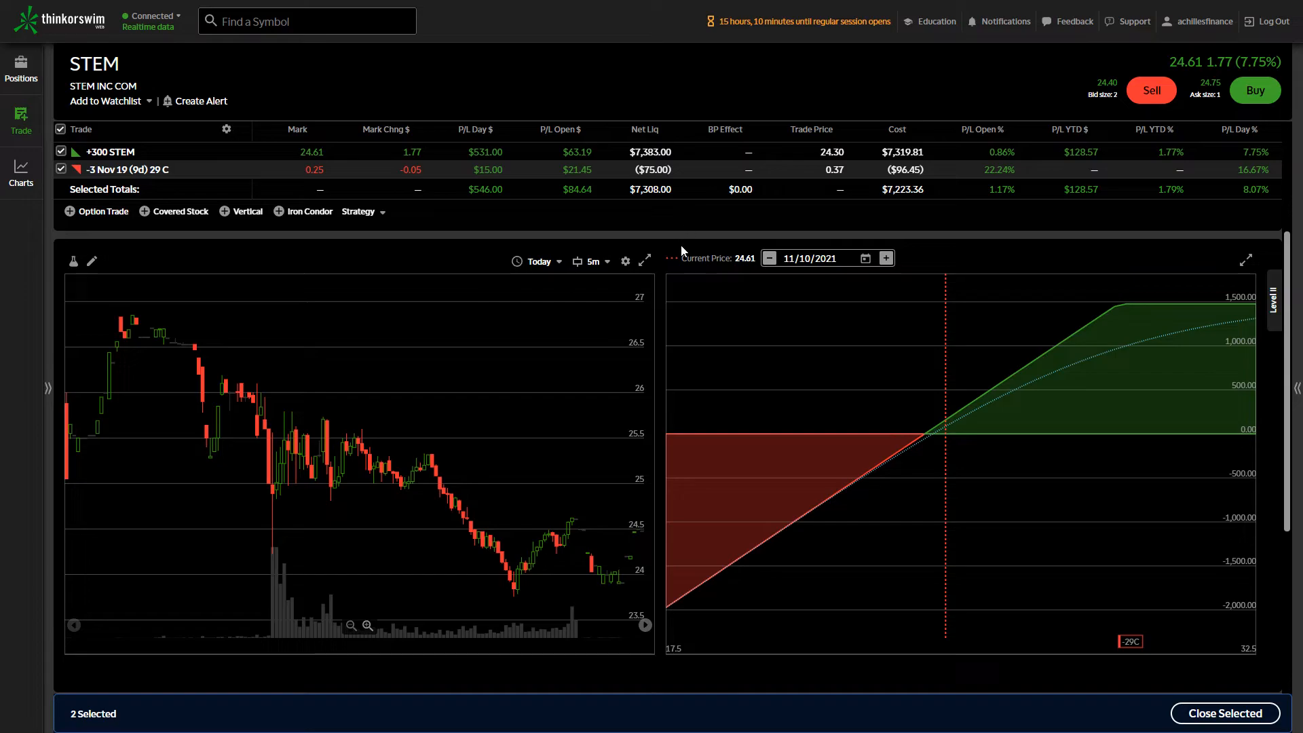
{"action": "mouse_move", "coordinate": [912, 184]}
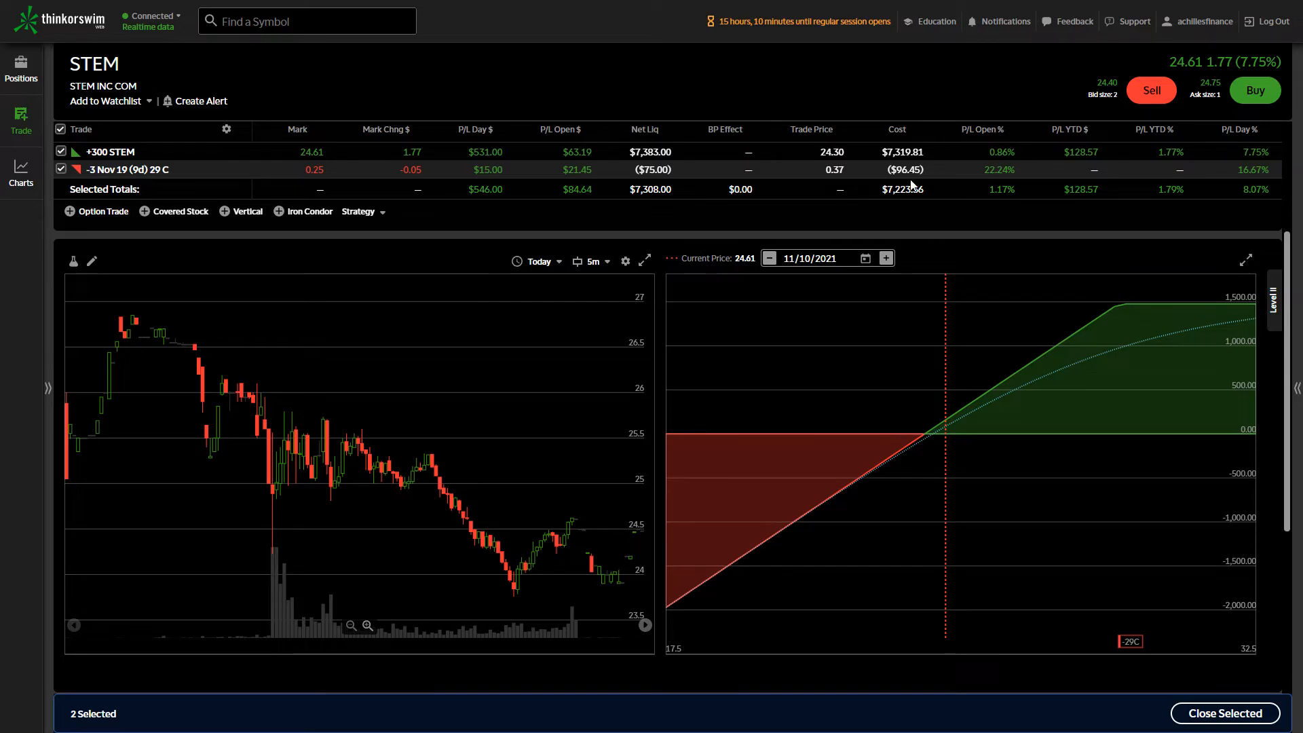
{"action": "mouse_move", "coordinate": [608, 208]}
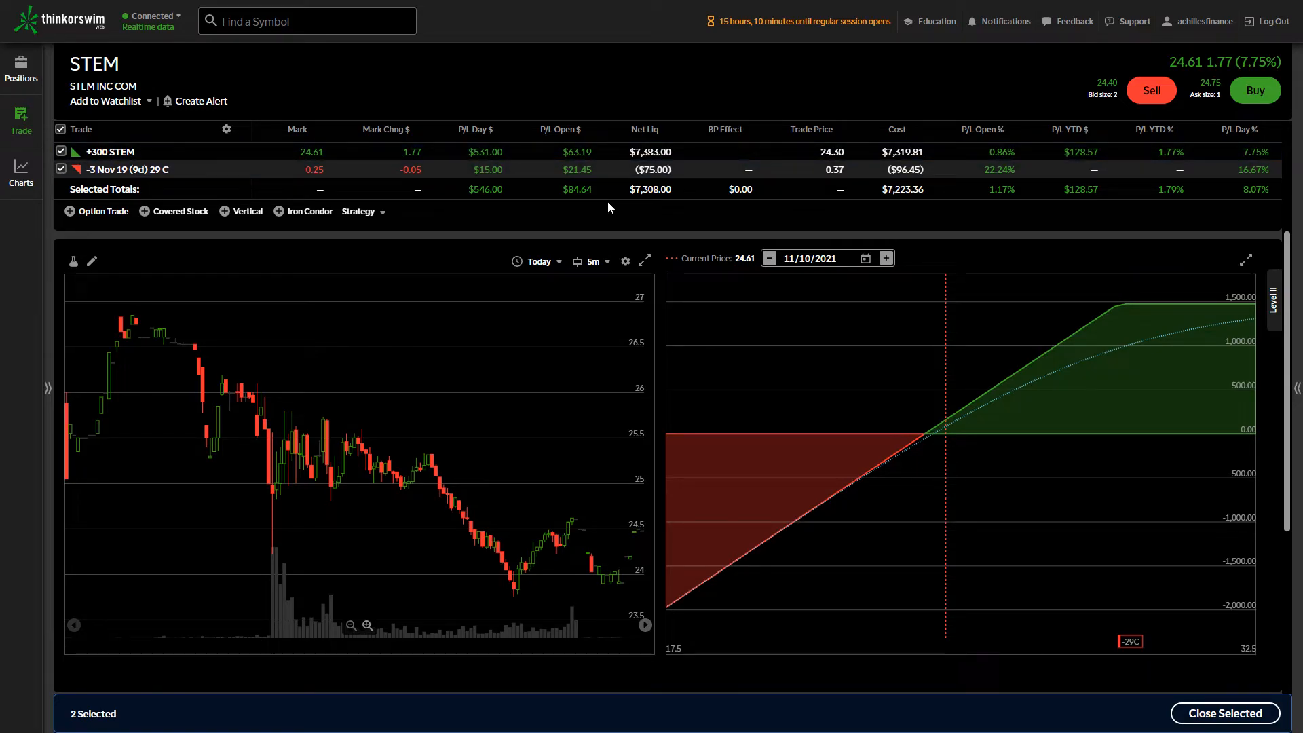
{"action": "mouse_move", "coordinate": [656, 264]}
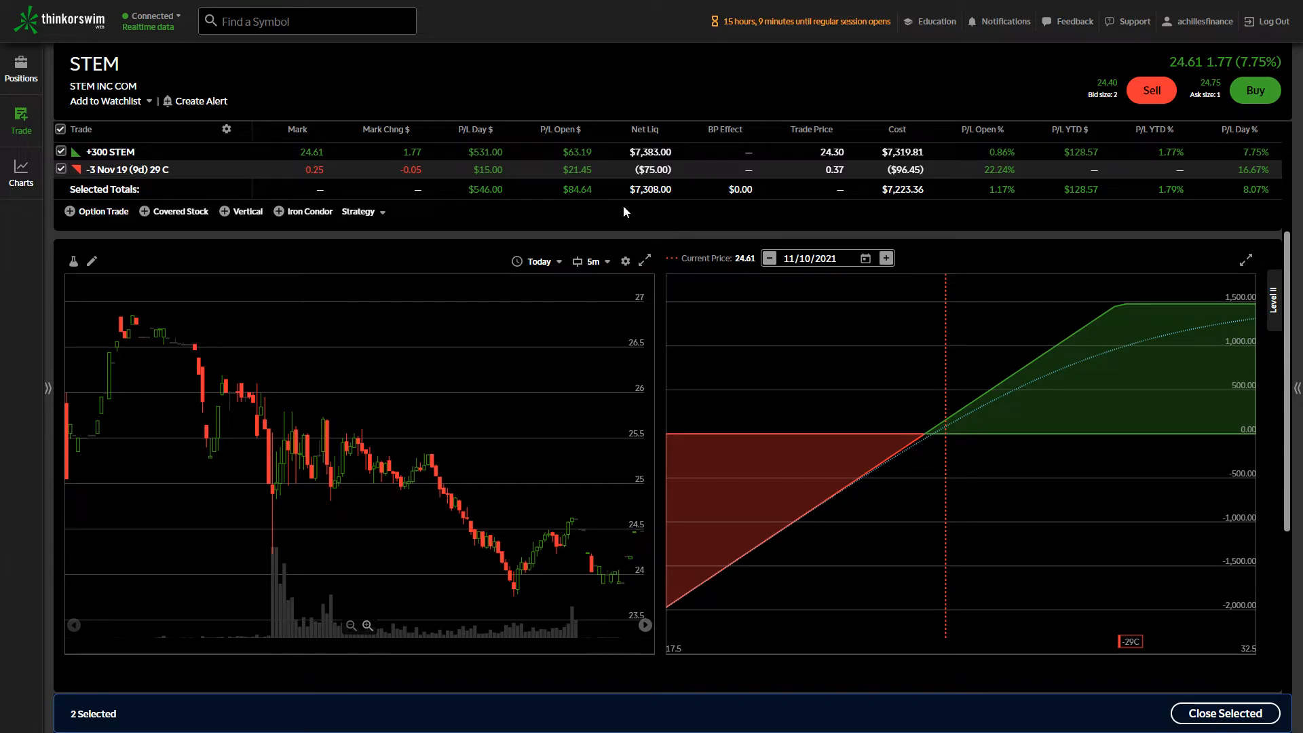
- Look up TSLA and select TESLA INC COM, drafting a buy of ten Nov 12 1070 calls
{"action": "left_click", "coordinate": [306, 21]}
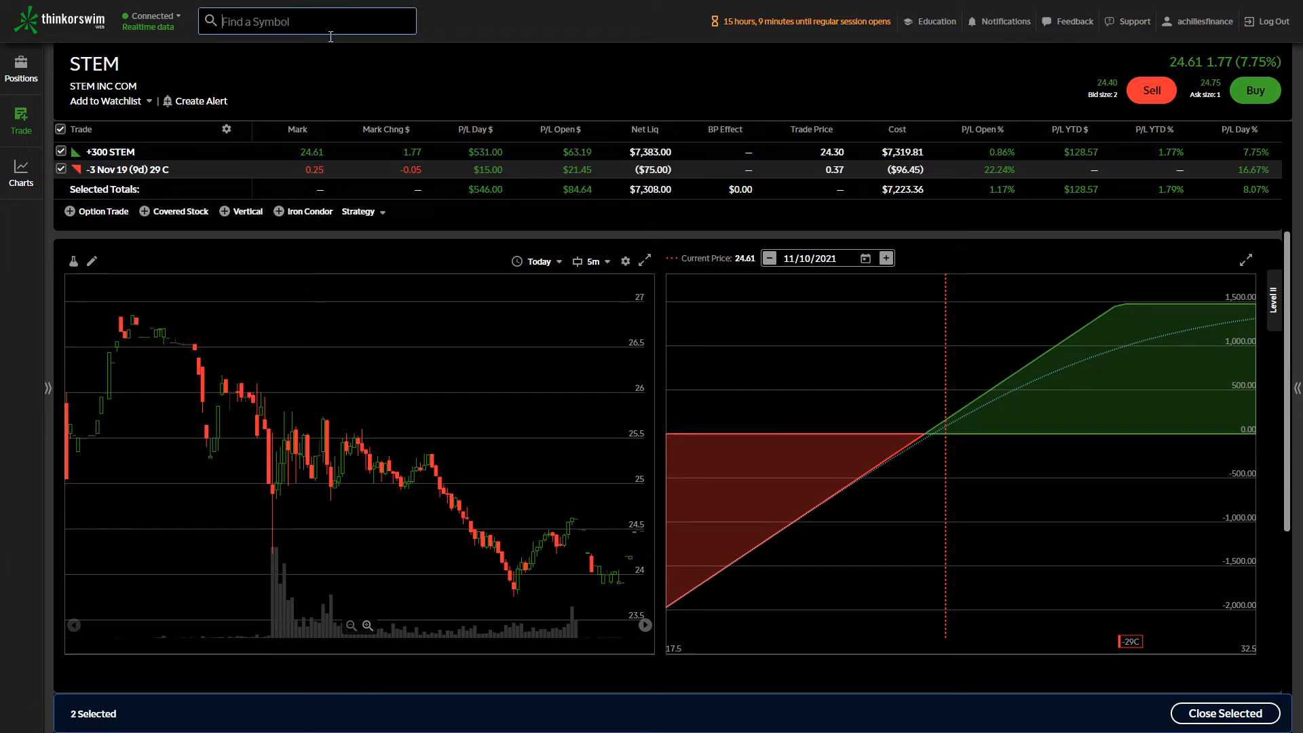
{"action": "type", "text": "TSLA"}
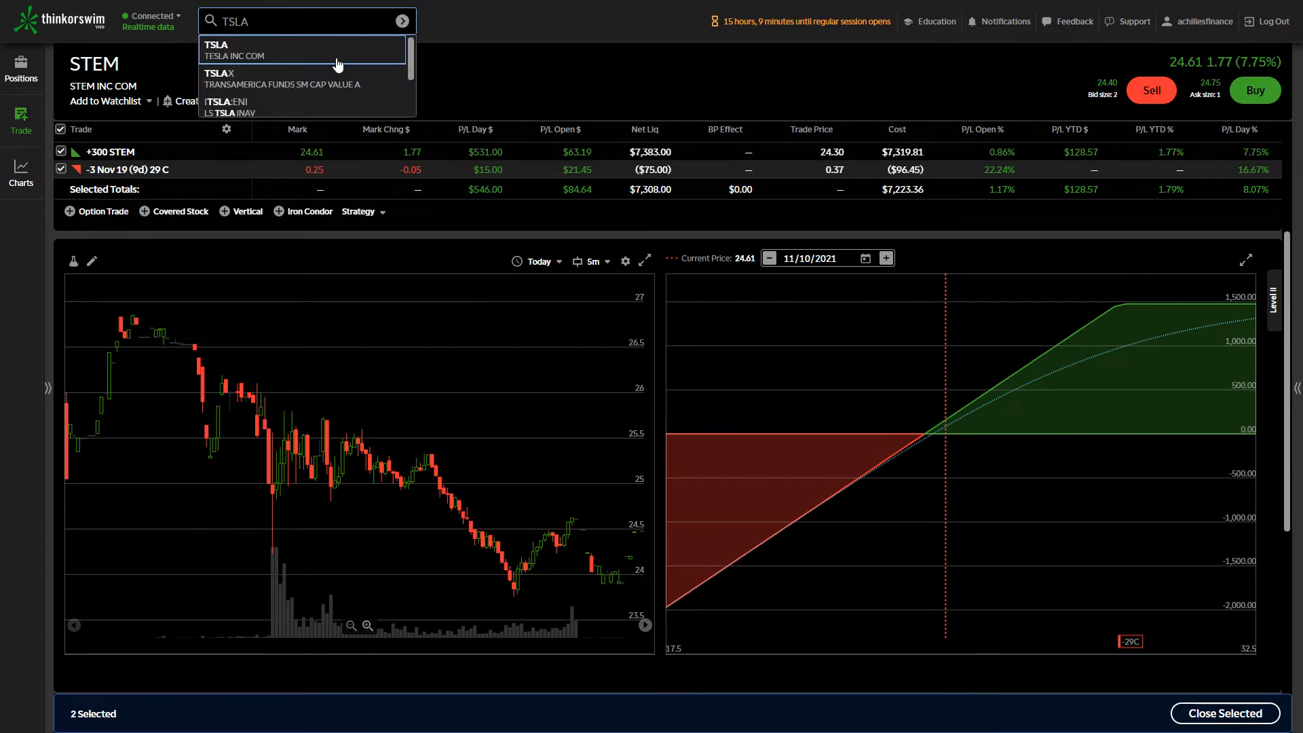
{"action": "left_click", "coordinate": [234, 49]}
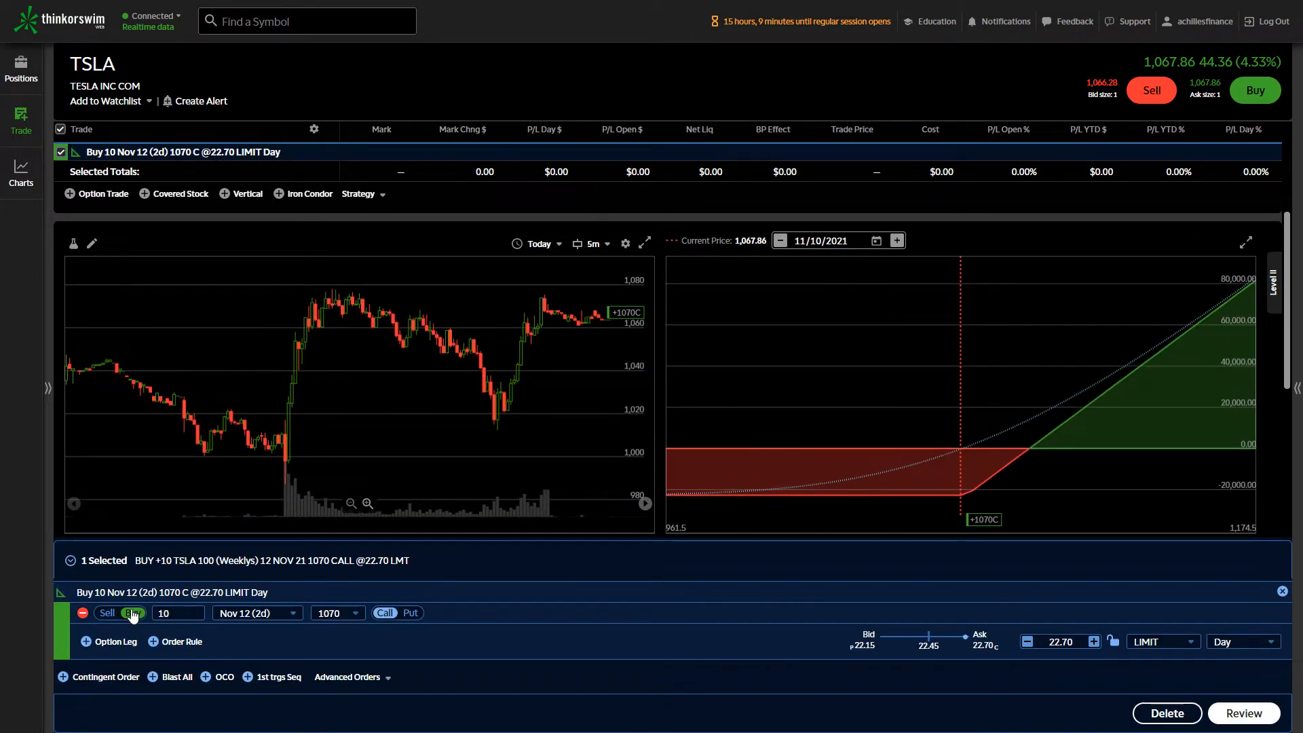
- Change the TSLA draft to sell 1 Nov 19 1200 call at a 10.00 limit
{"action": "left_click", "coordinate": [106, 612]}
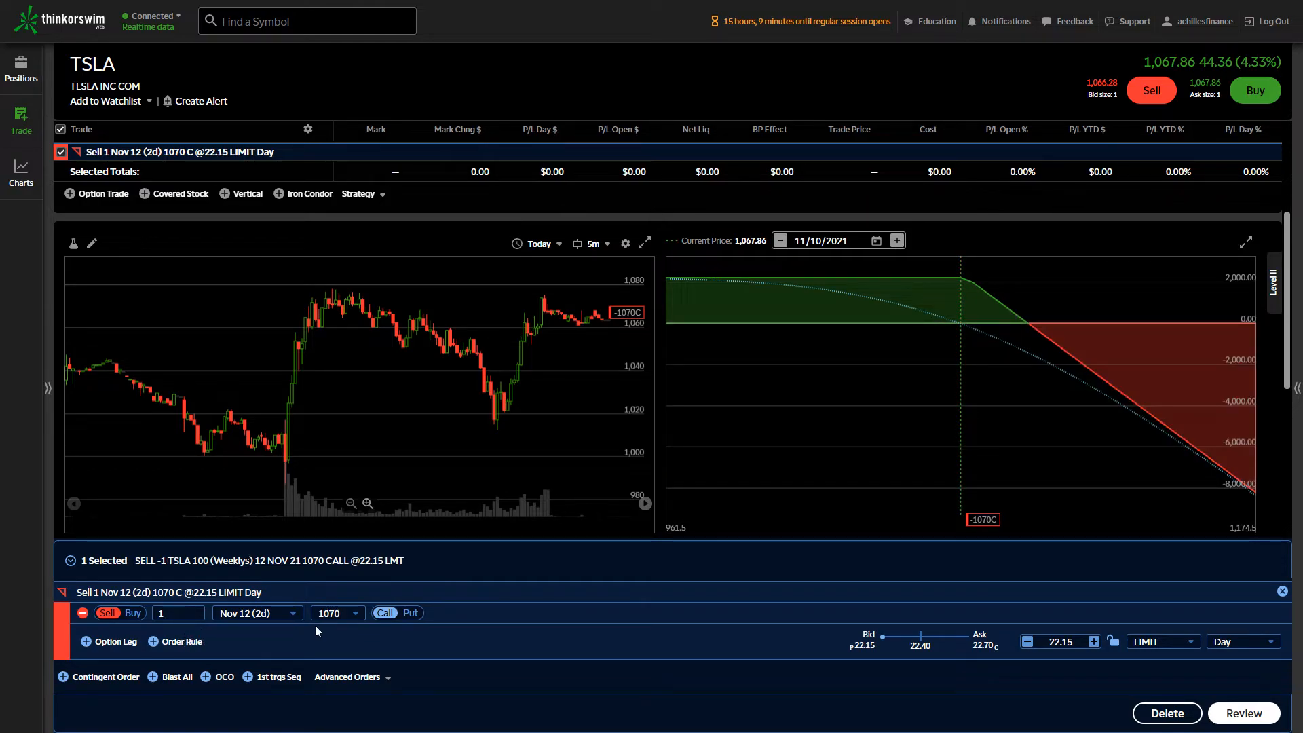
{"action": "left_click", "coordinate": [253, 612]}
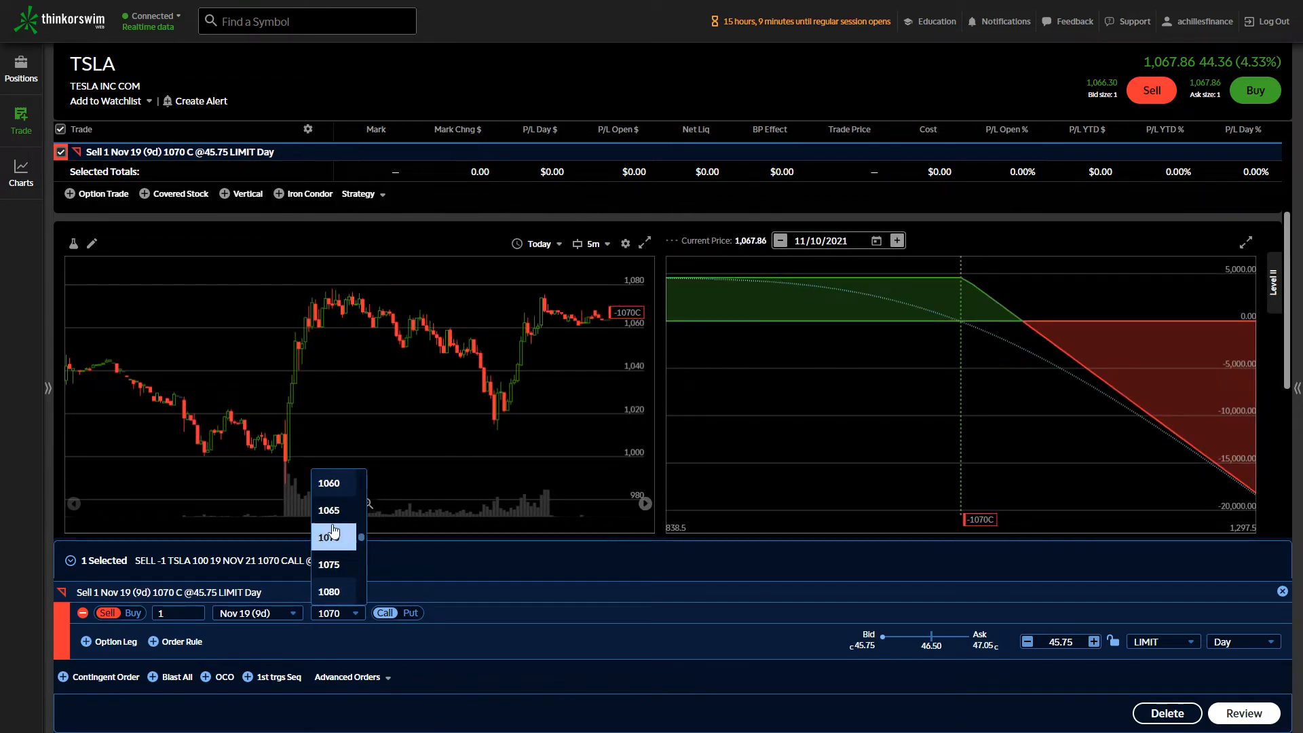
{"action": "scroll", "scroll_direction": "down", "scroll_amount": 3}
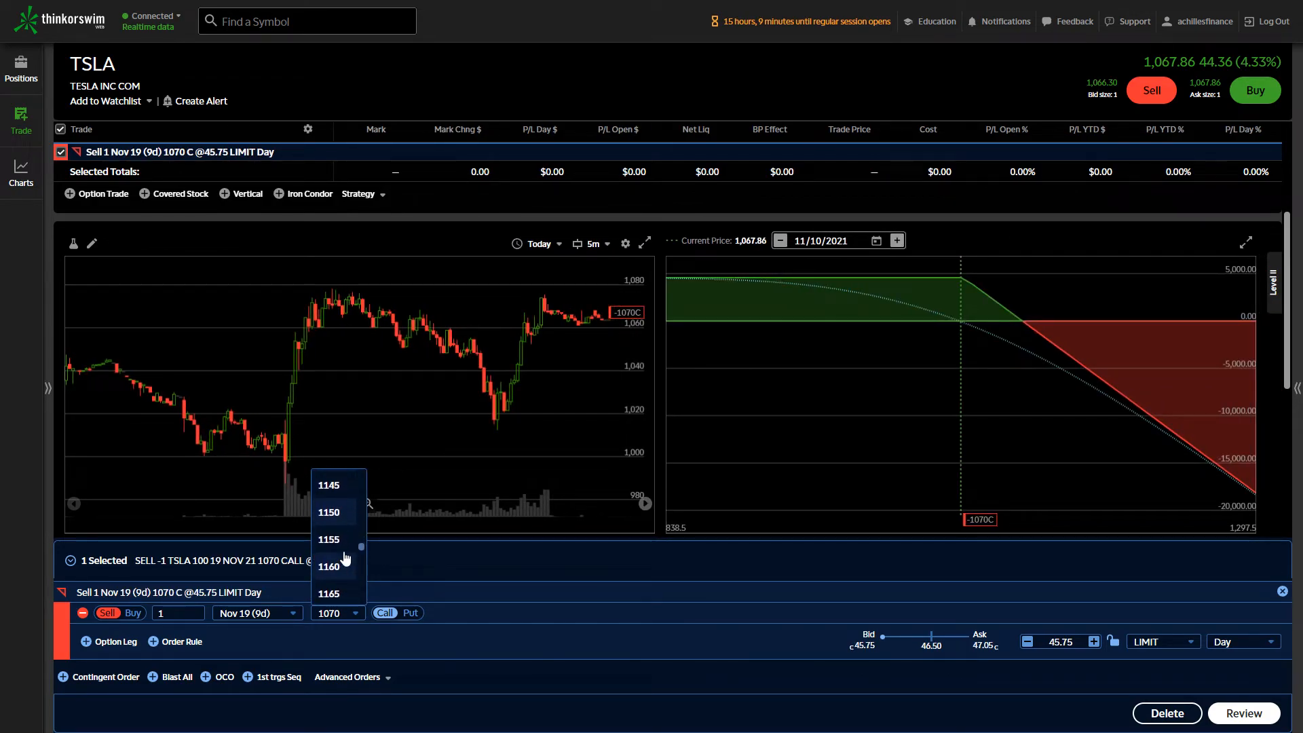
{"action": "scroll", "scroll_direction": "down", "scroll_amount": 3}
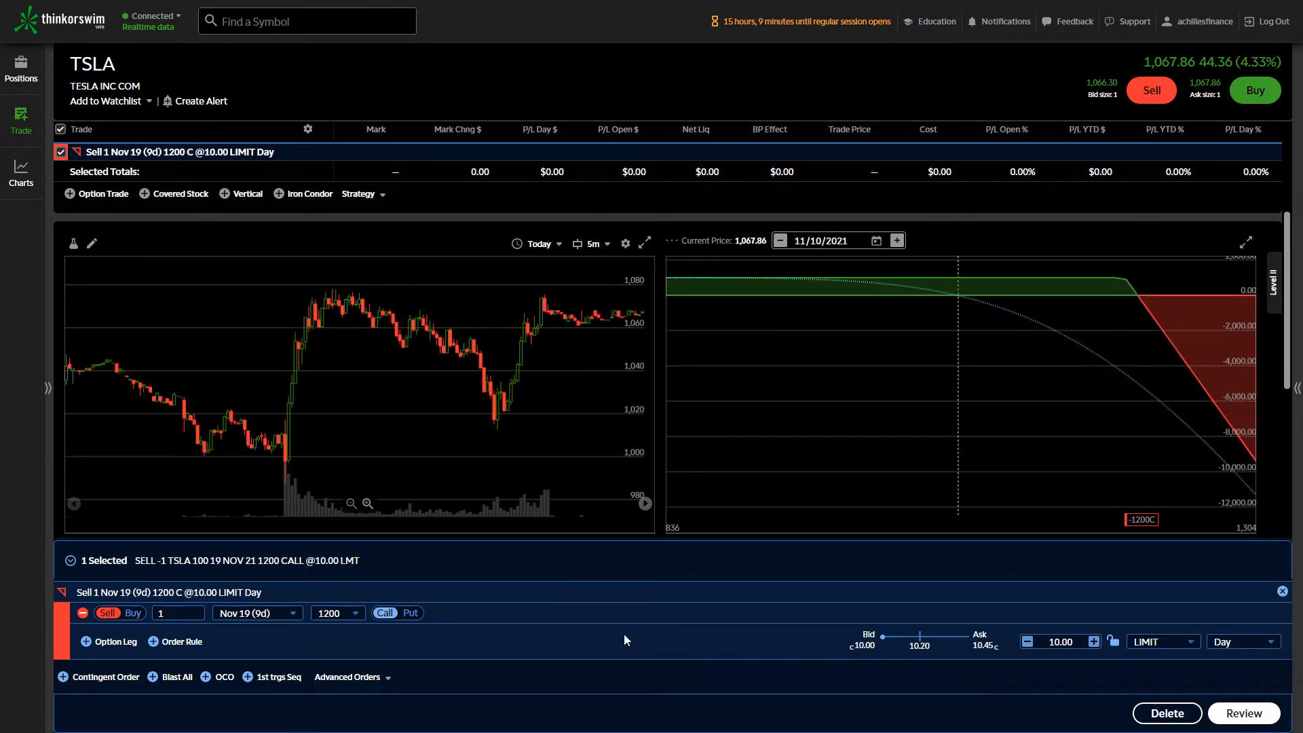
{"action": "mouse_move", "coordinate": [930, 640]}
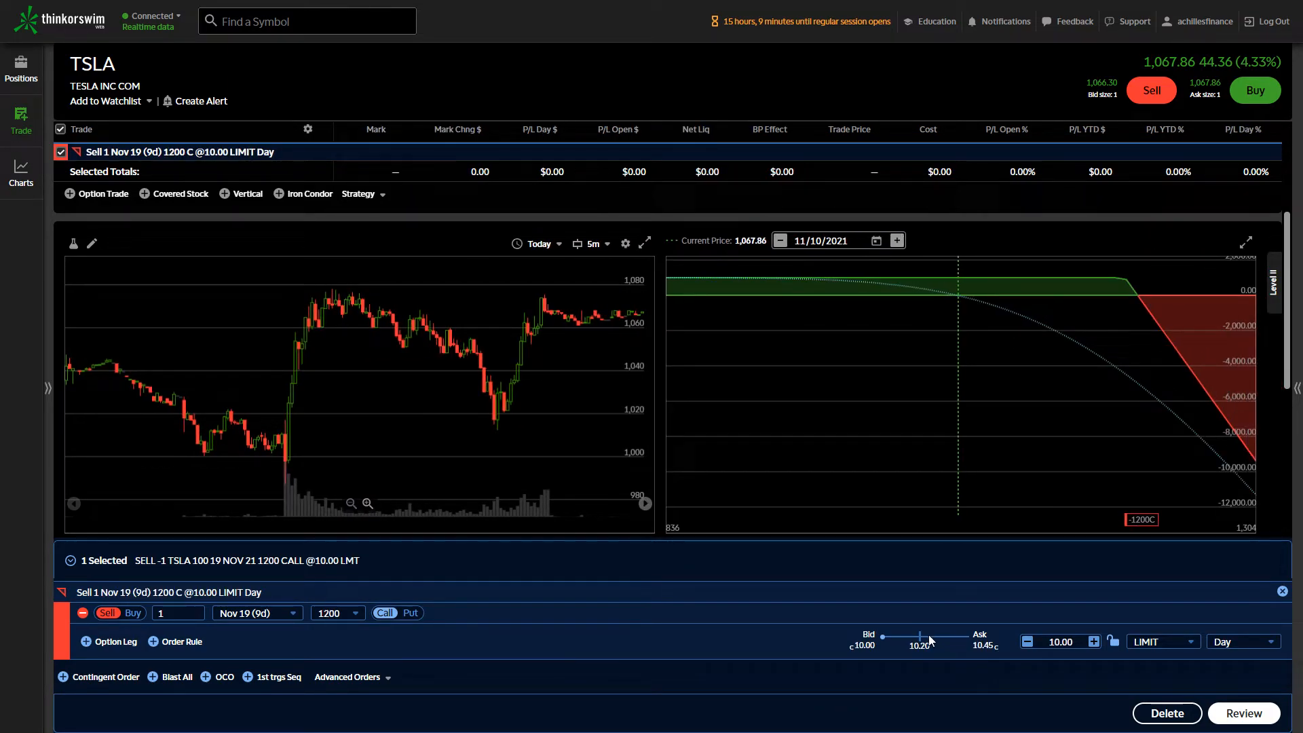
- Slide the limit price of the Nov 19 1200 call sale to the 10.20 midpoint
{"action": "left_click_drag", "start_coordinate": [930, 637], "coordinate": [919, 636]}
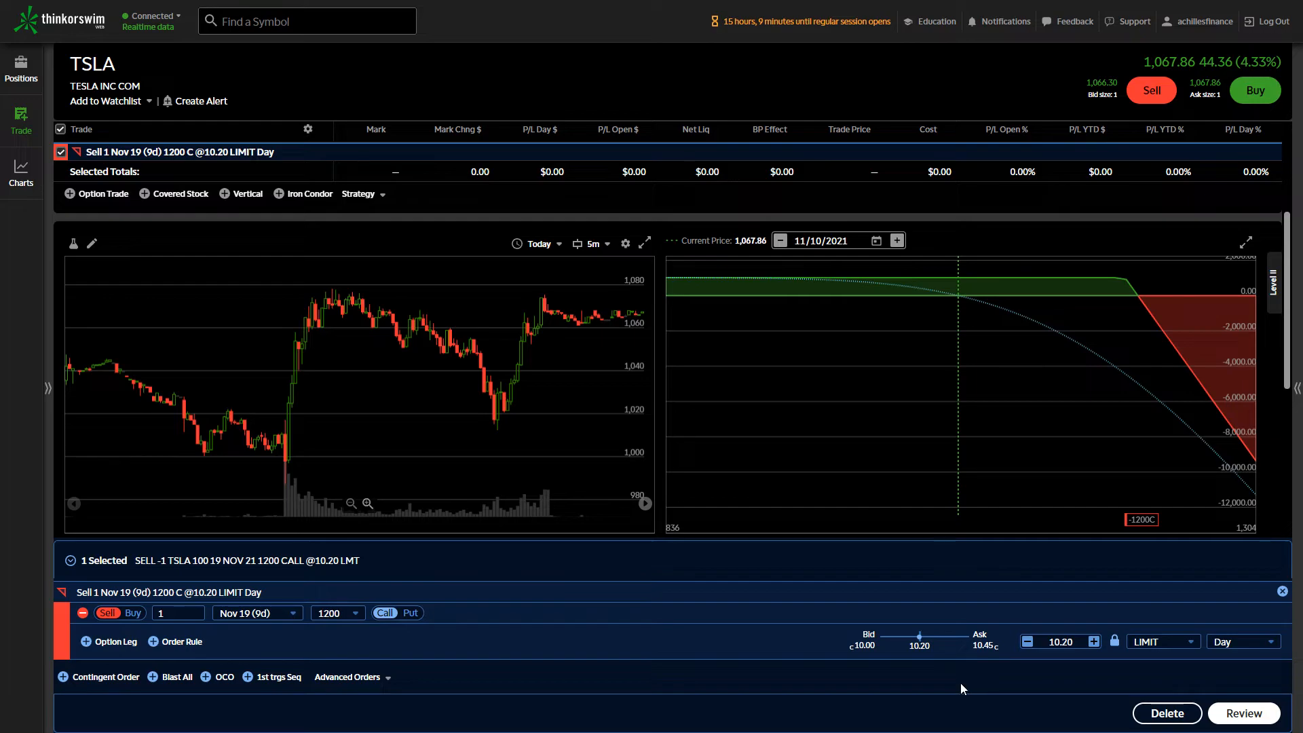
{"action": "mouse_move", "coordinate": [680, 566]}
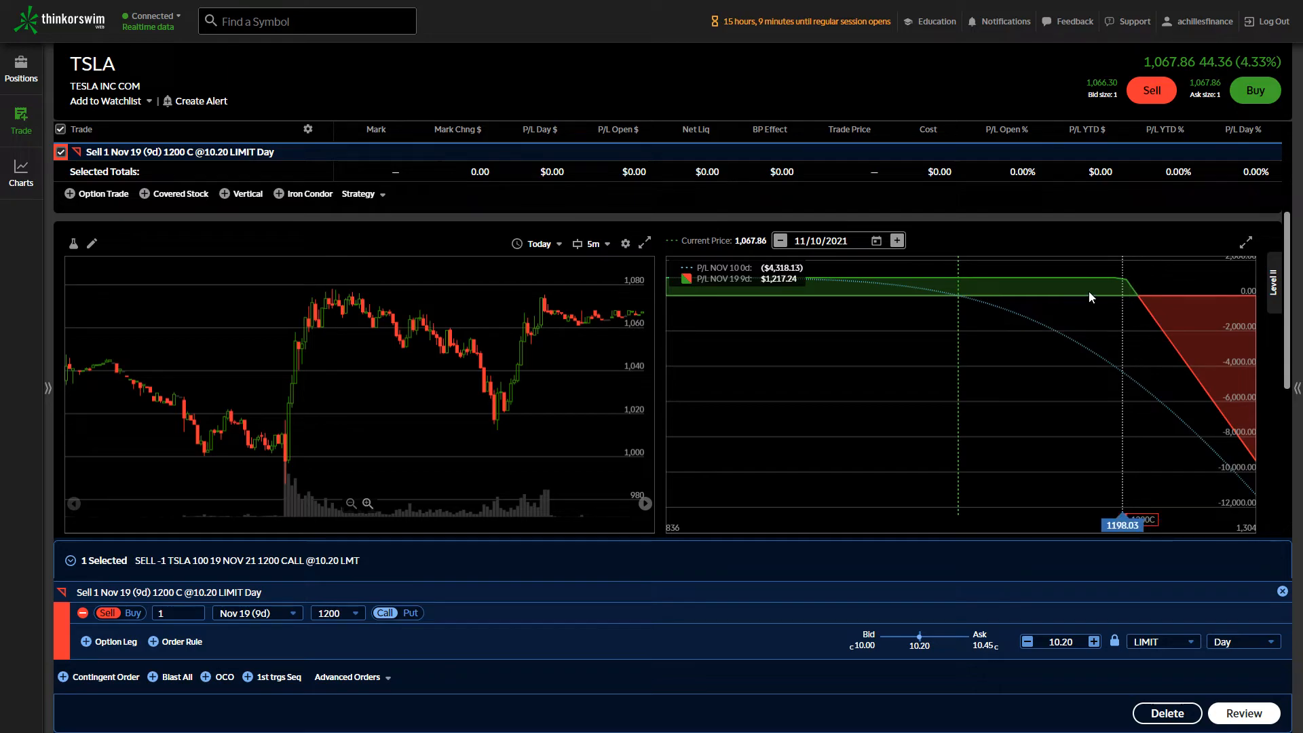
- Switch the sell order to the 1100 strike at a 33.30 limit, then bring up Discord
{"action": "left_click", "coordinate": [337, 613]}
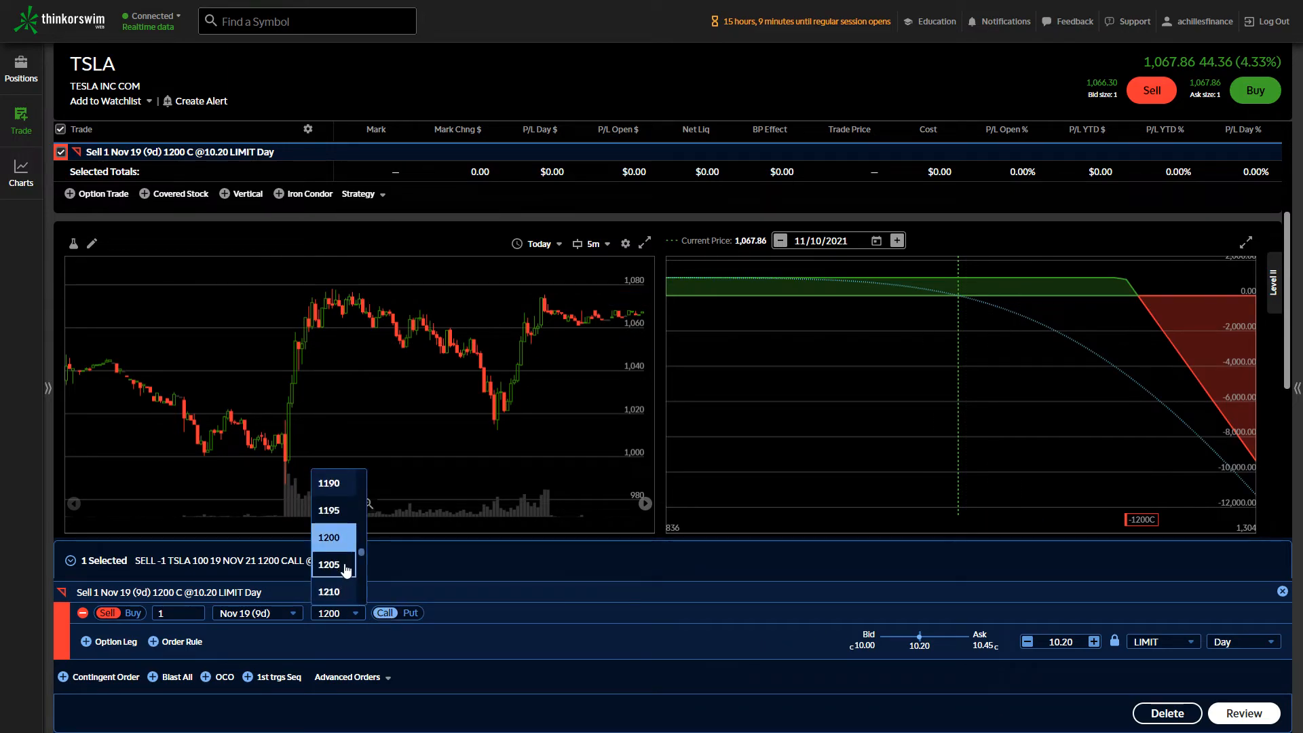
{"action": "scroll", "scroll_direction": "down", "scroll_amount": 3}
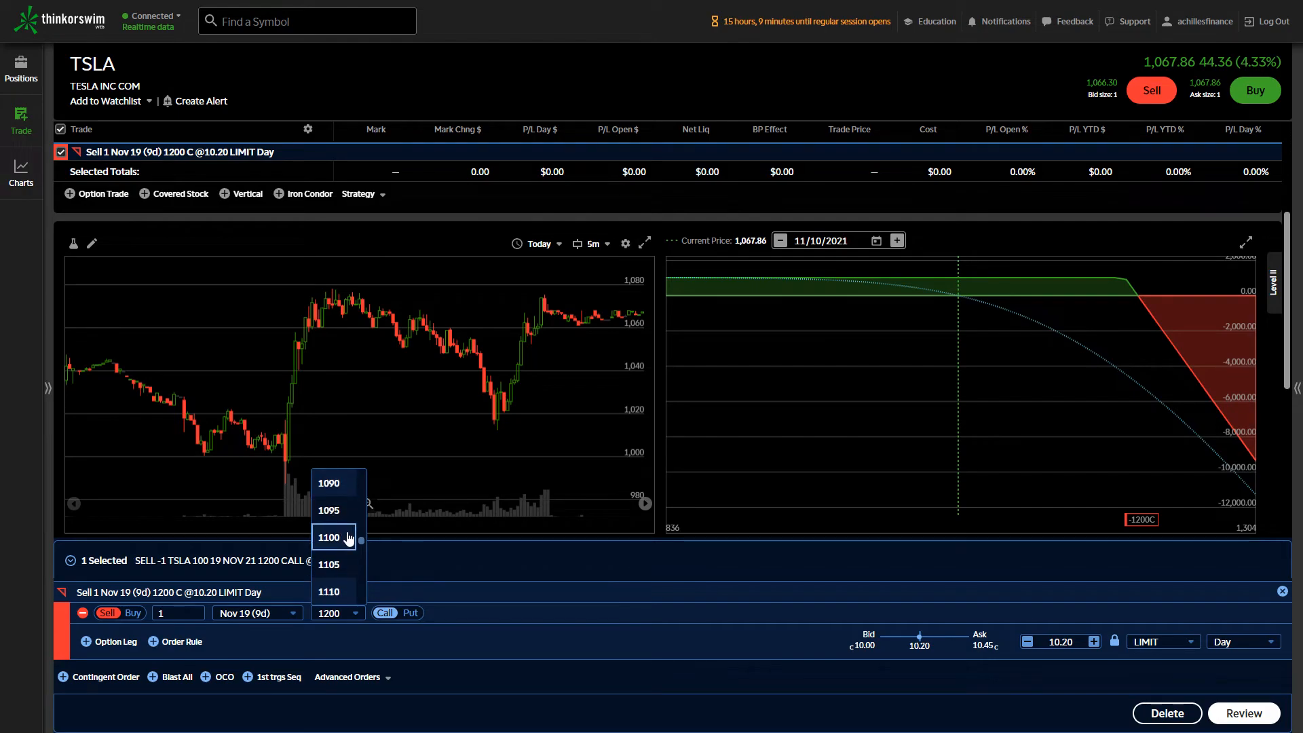
{"action": "left_click", "coordinate": [329, 537]}
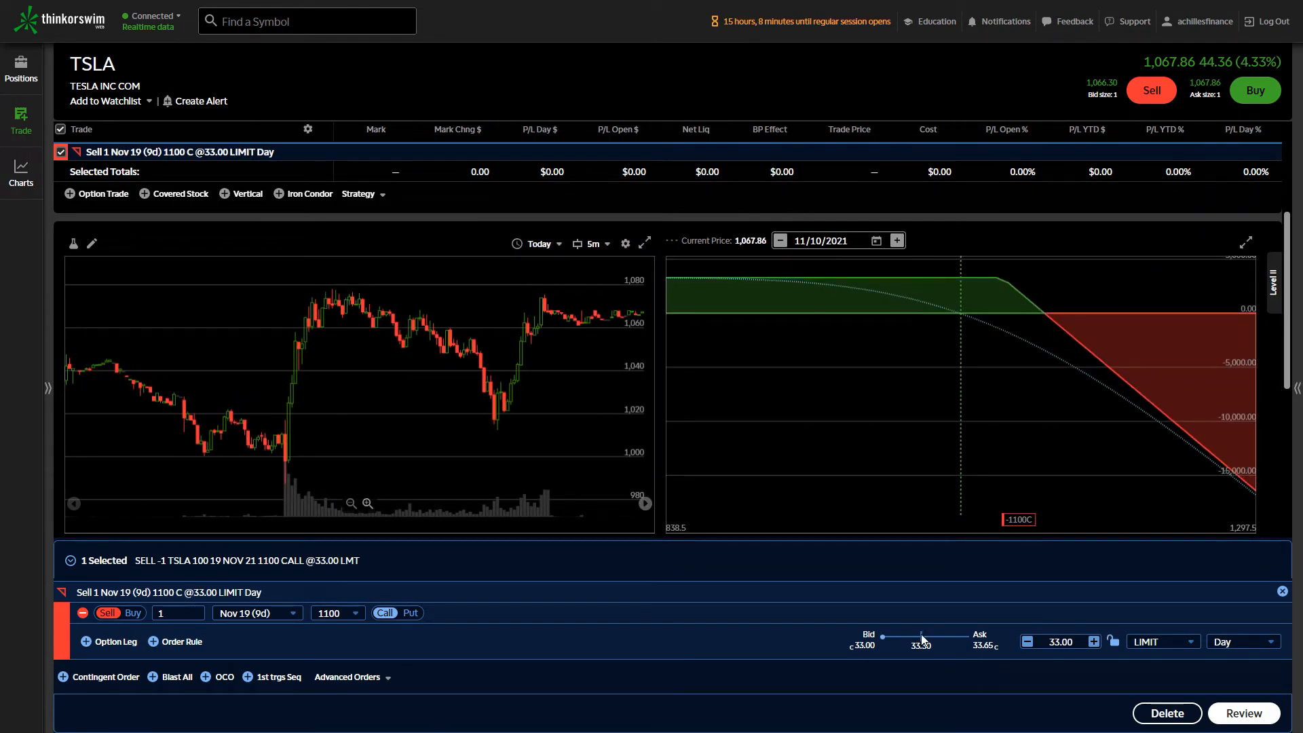
{"action": "left_click_drag", "start_coordinate": [921, 635], "coordinate": [921, 636]}
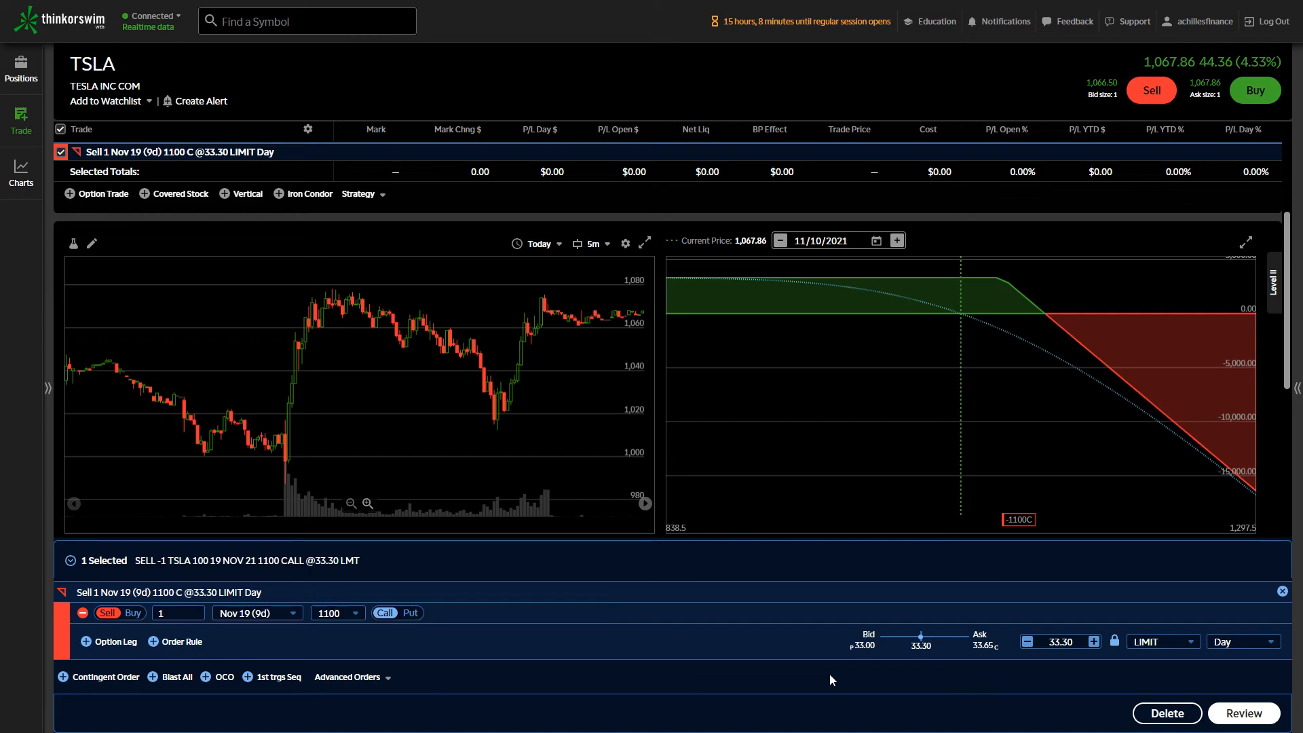
{"action": "left_click", "coordinate": [482, 719]}
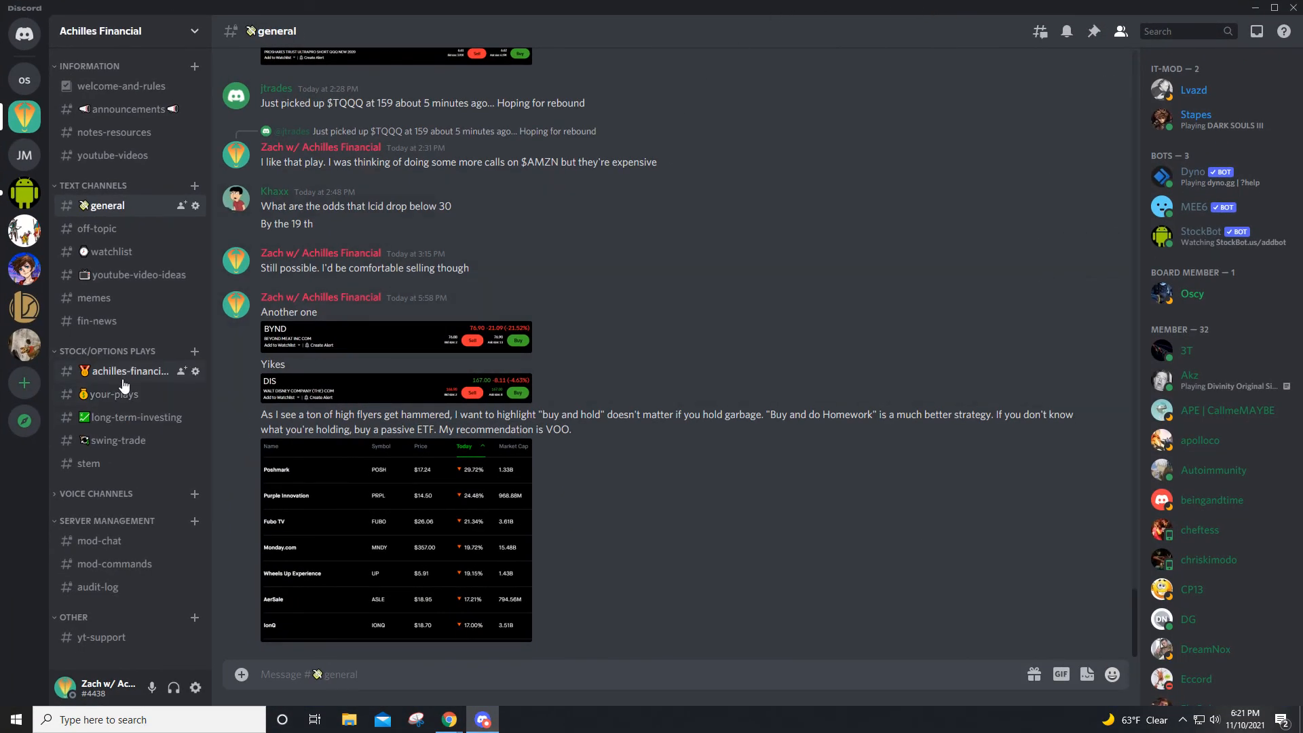
- Browse the #achilles-financial-trades channel posts in Discord
{"action": "left_click", "coordinate": [130, 370]}
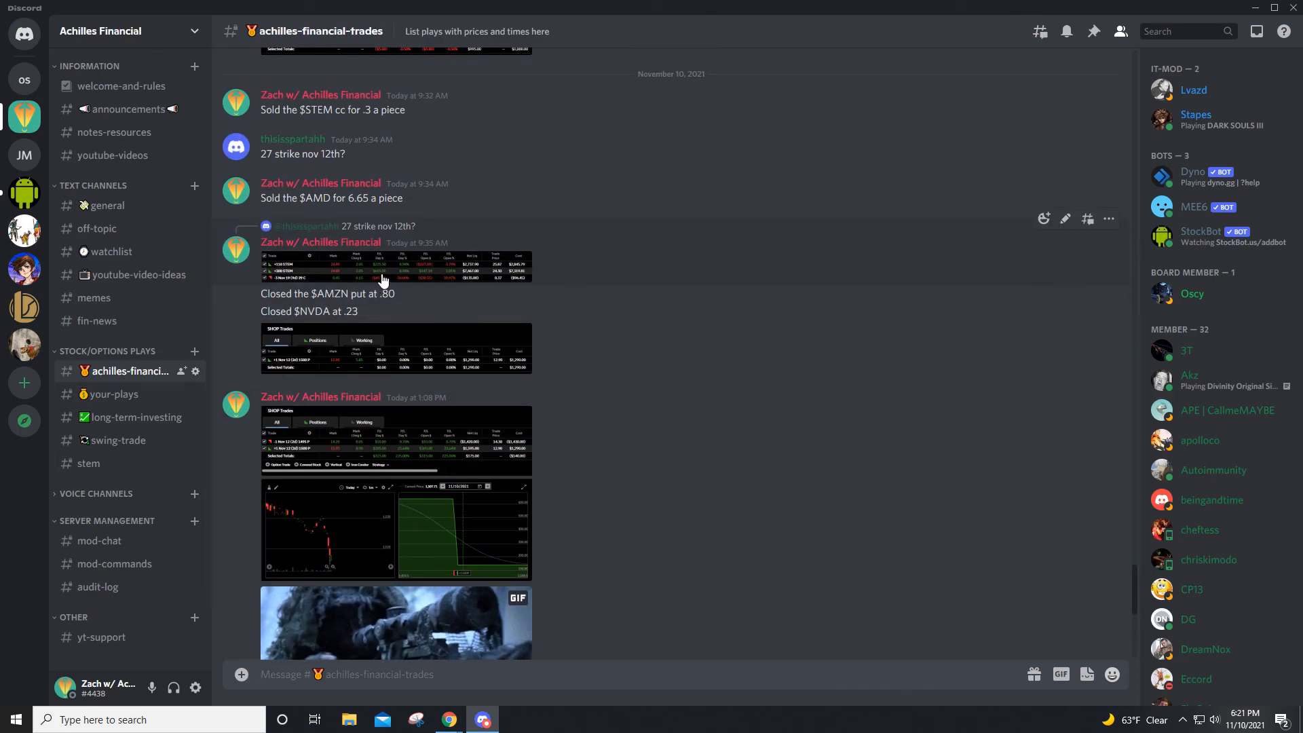
{"action": "left_click", "coordinate": [396, 266]}
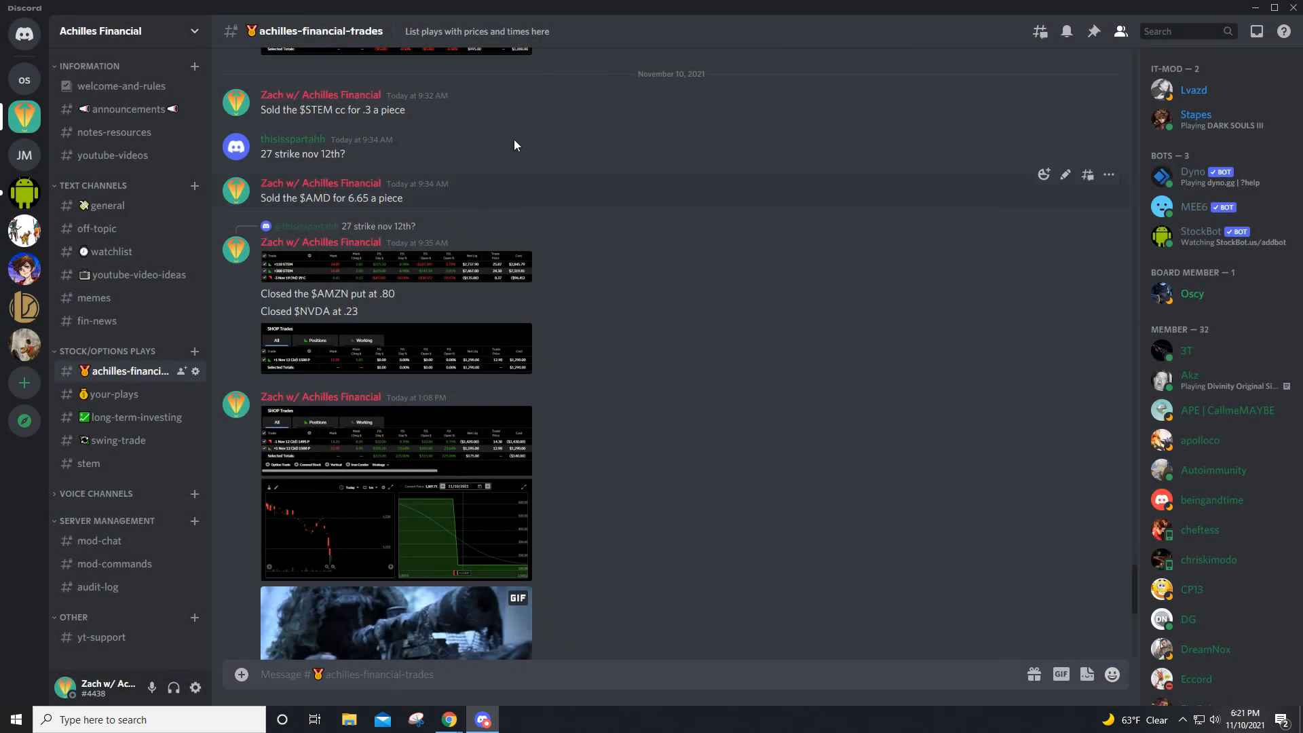
{"action": "mouse_move", "coordinate": [353, 9]}
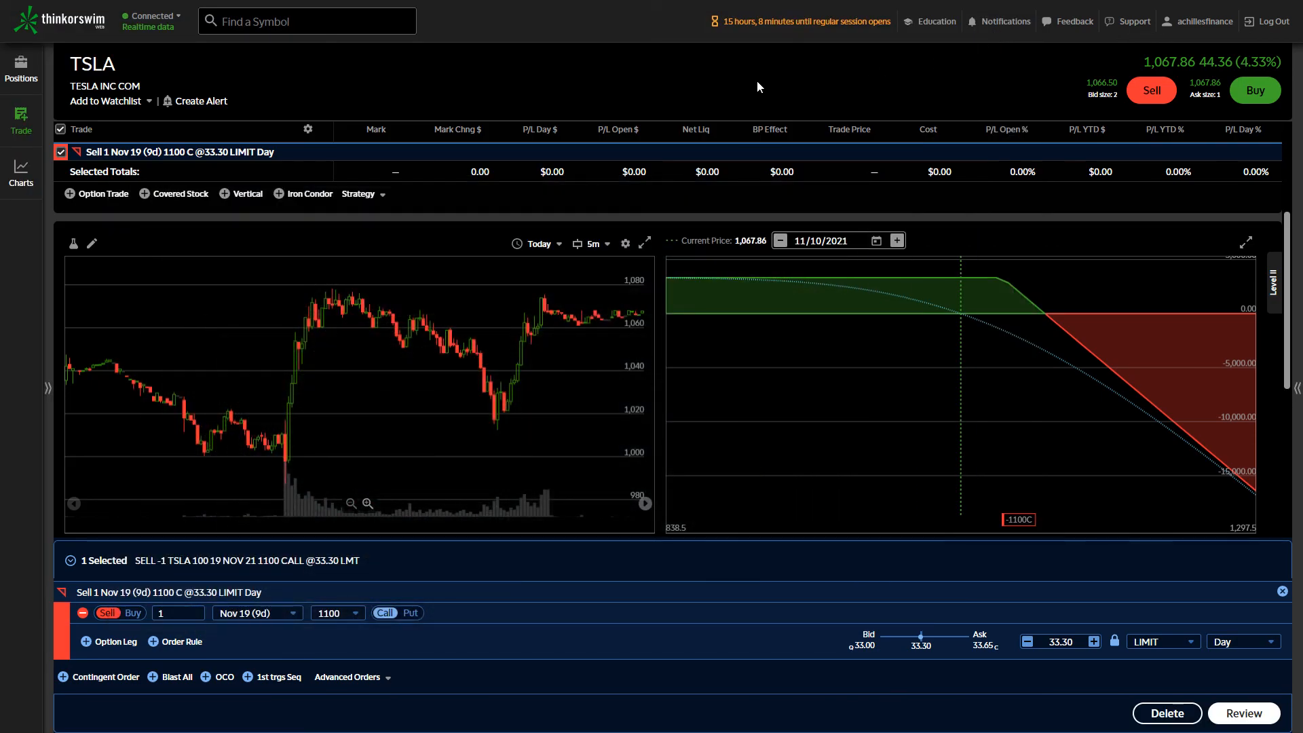
{"action": "mouse_move", "coordinate": [671, 210]}
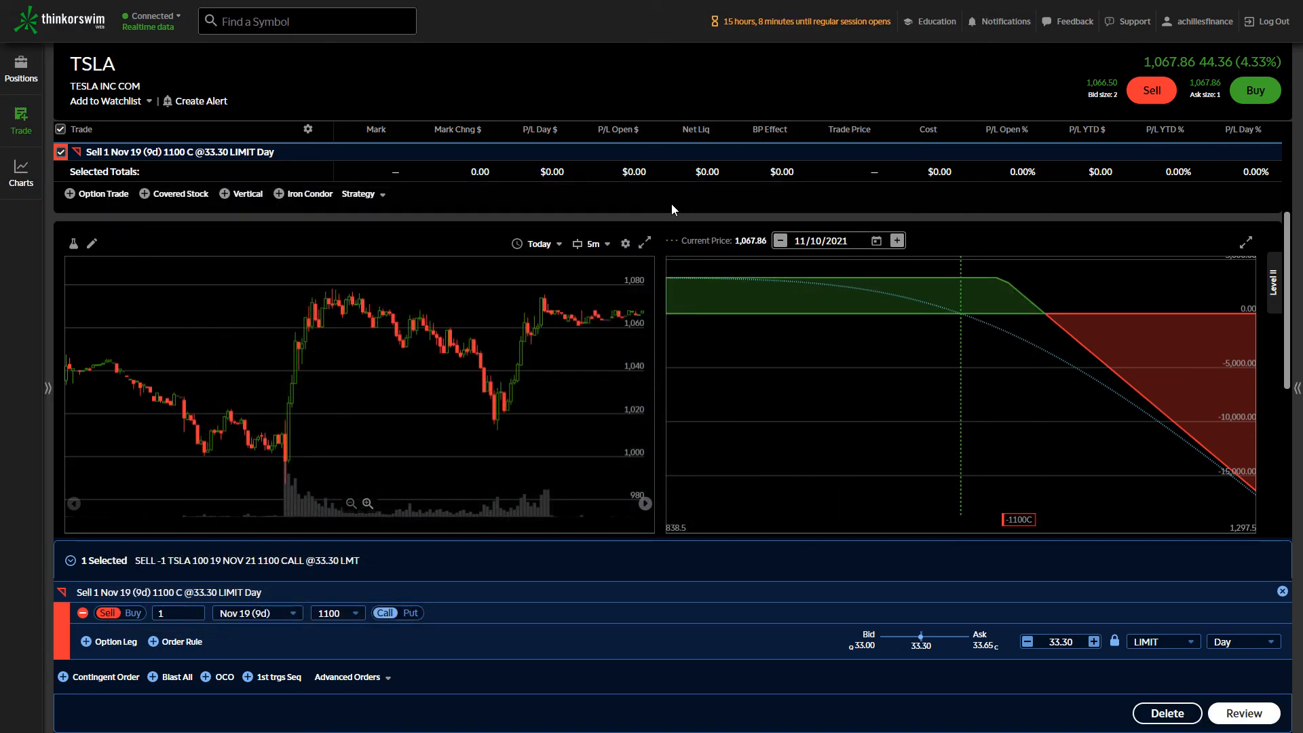